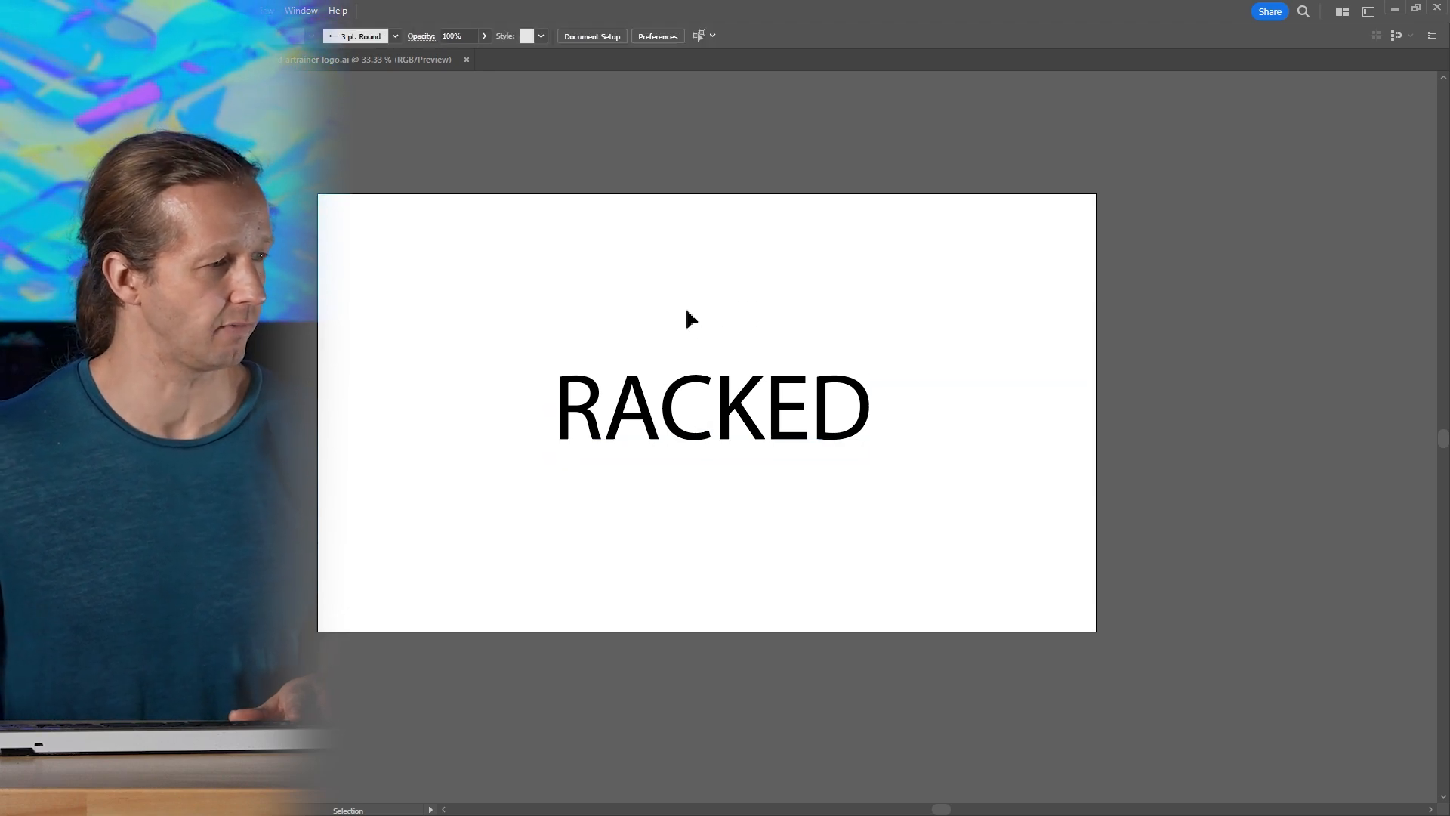
Select the Myriad Pro RACKED text and drag a duplicate straight down below it.
{"action": "left_click", "coordinate": [712, 407]}
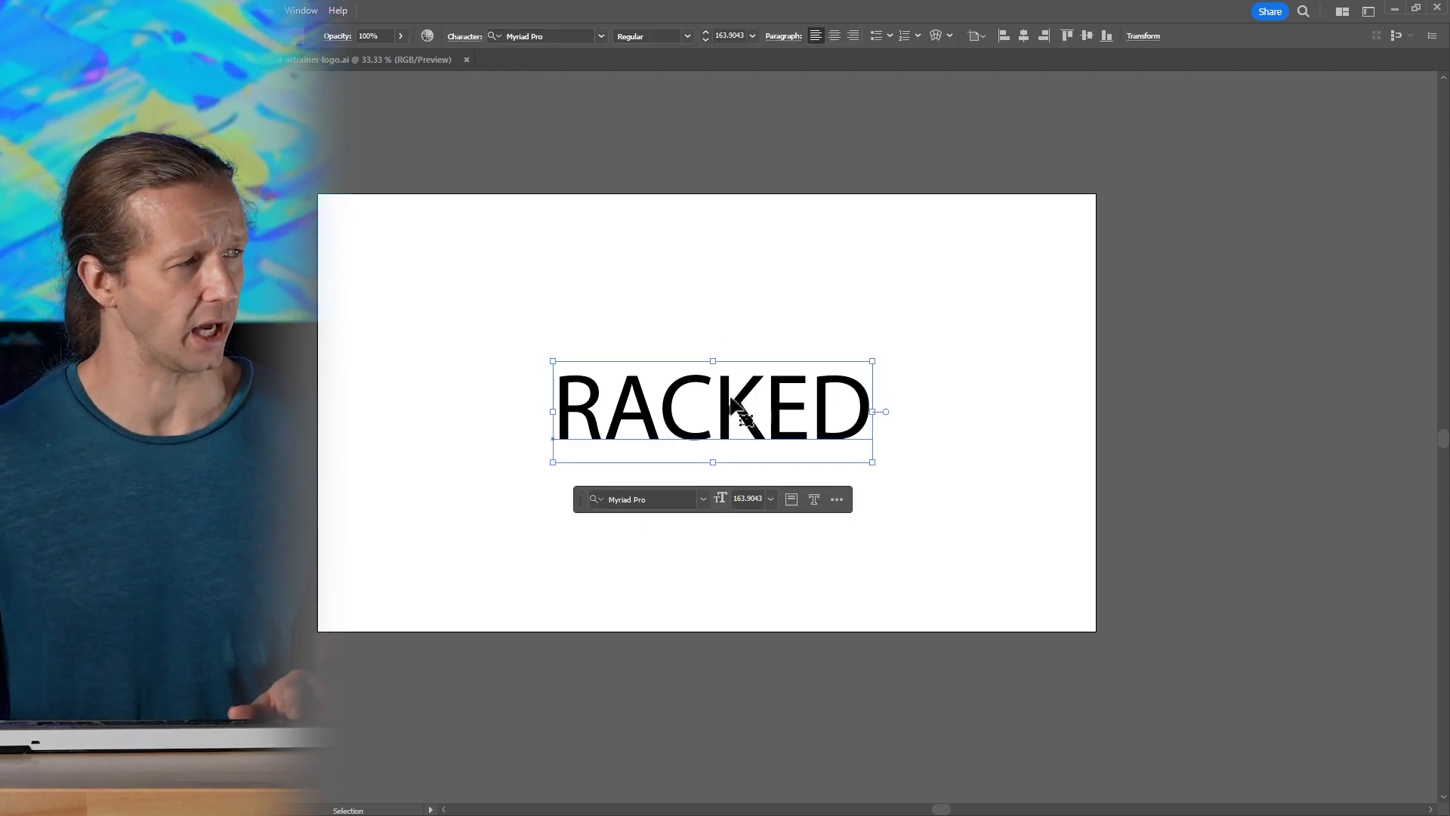
{"action": "left_click", "coordinate": [541, 37]}
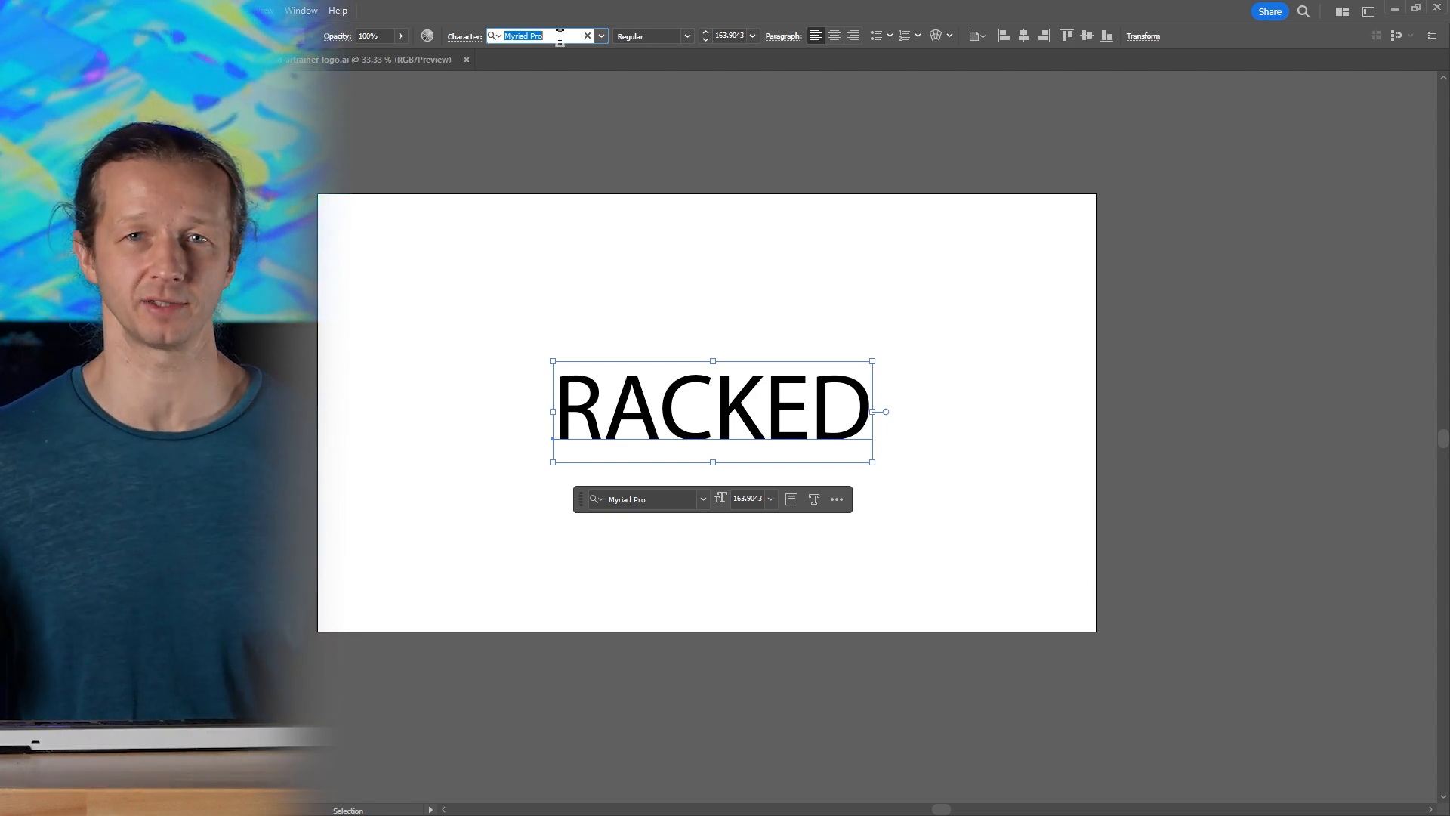
{"action": "left_click_drag", "start_coordinate": [712, 407], "coordinate": [712, 490]}
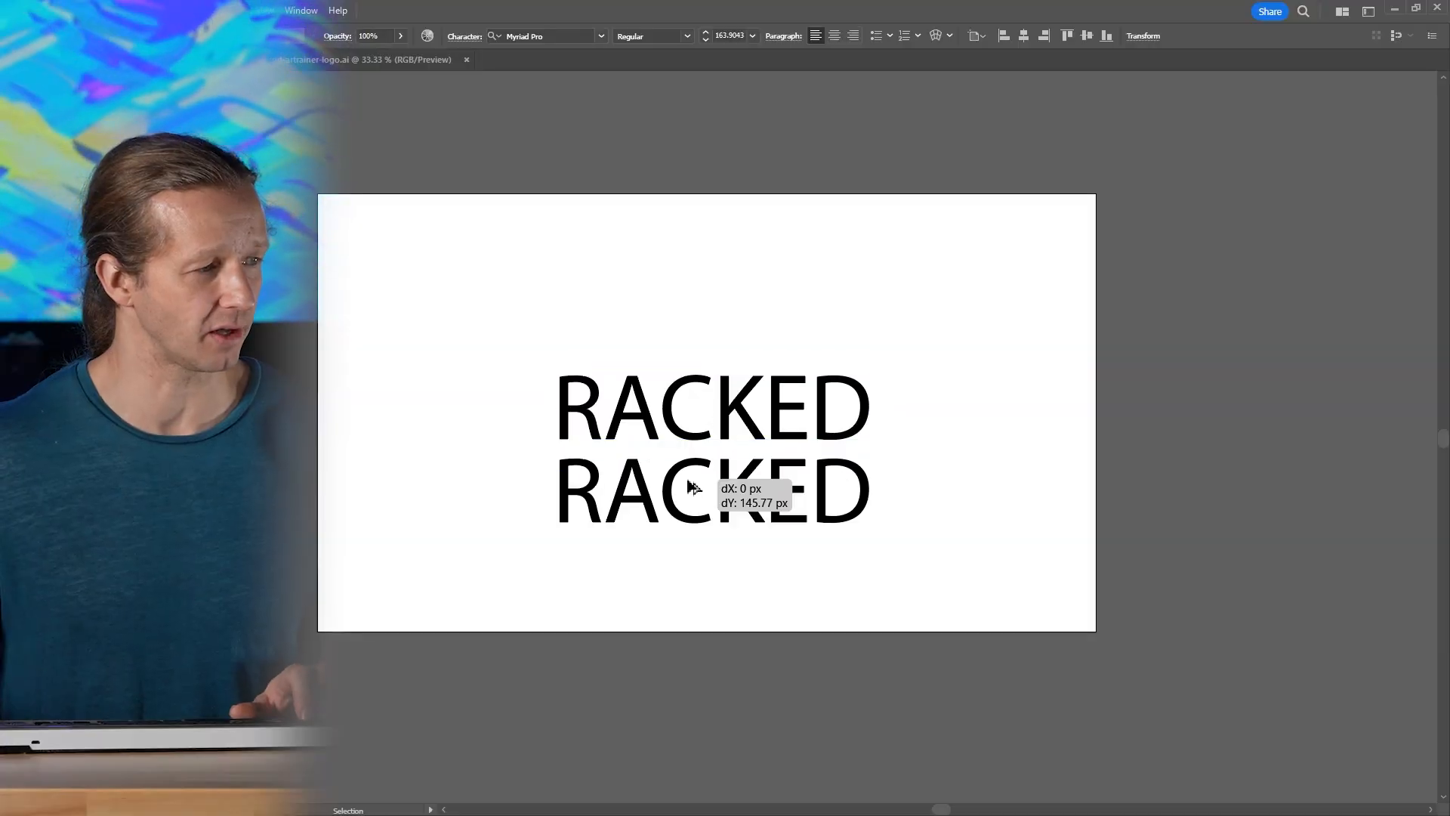
Drop the RACKED copy below and try Times New Roman on it.
{"action": "left_click_drag", "start_coordinate": [712, 490], "coordinate": [712, 499]}
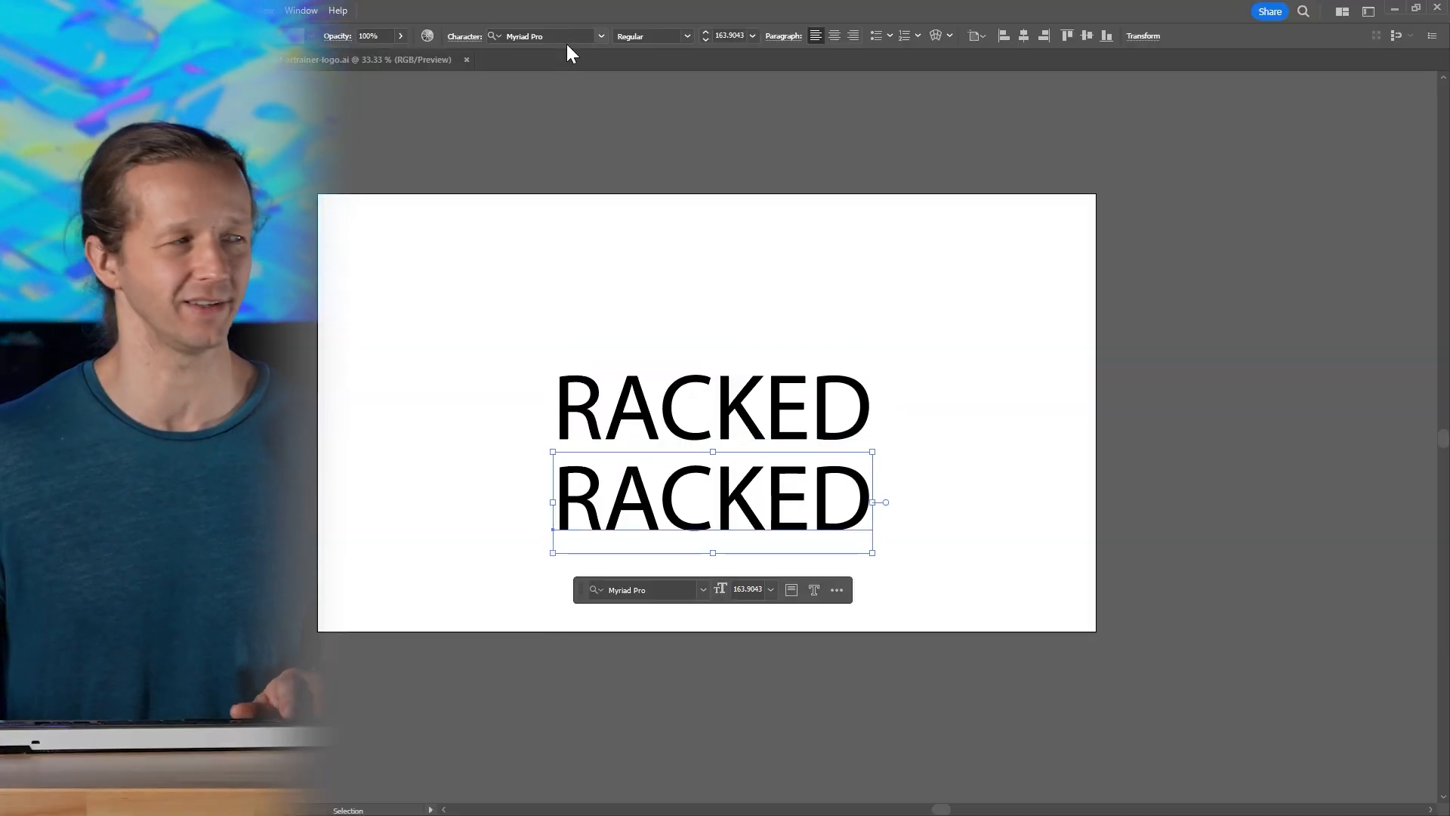
{"action": "type", "text": "times"}
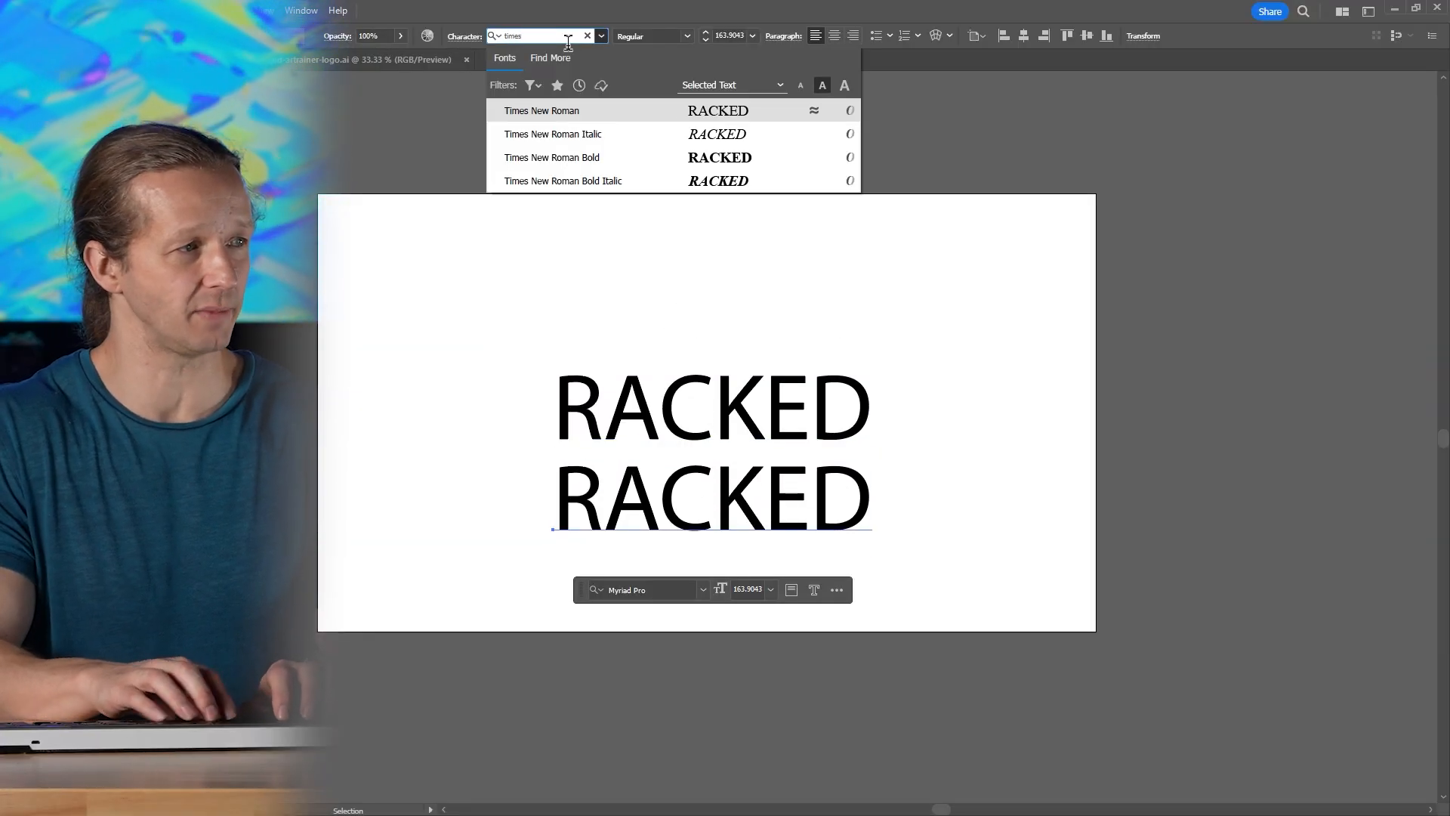
{"action": "left_click", "coordinate": [540, 110]}
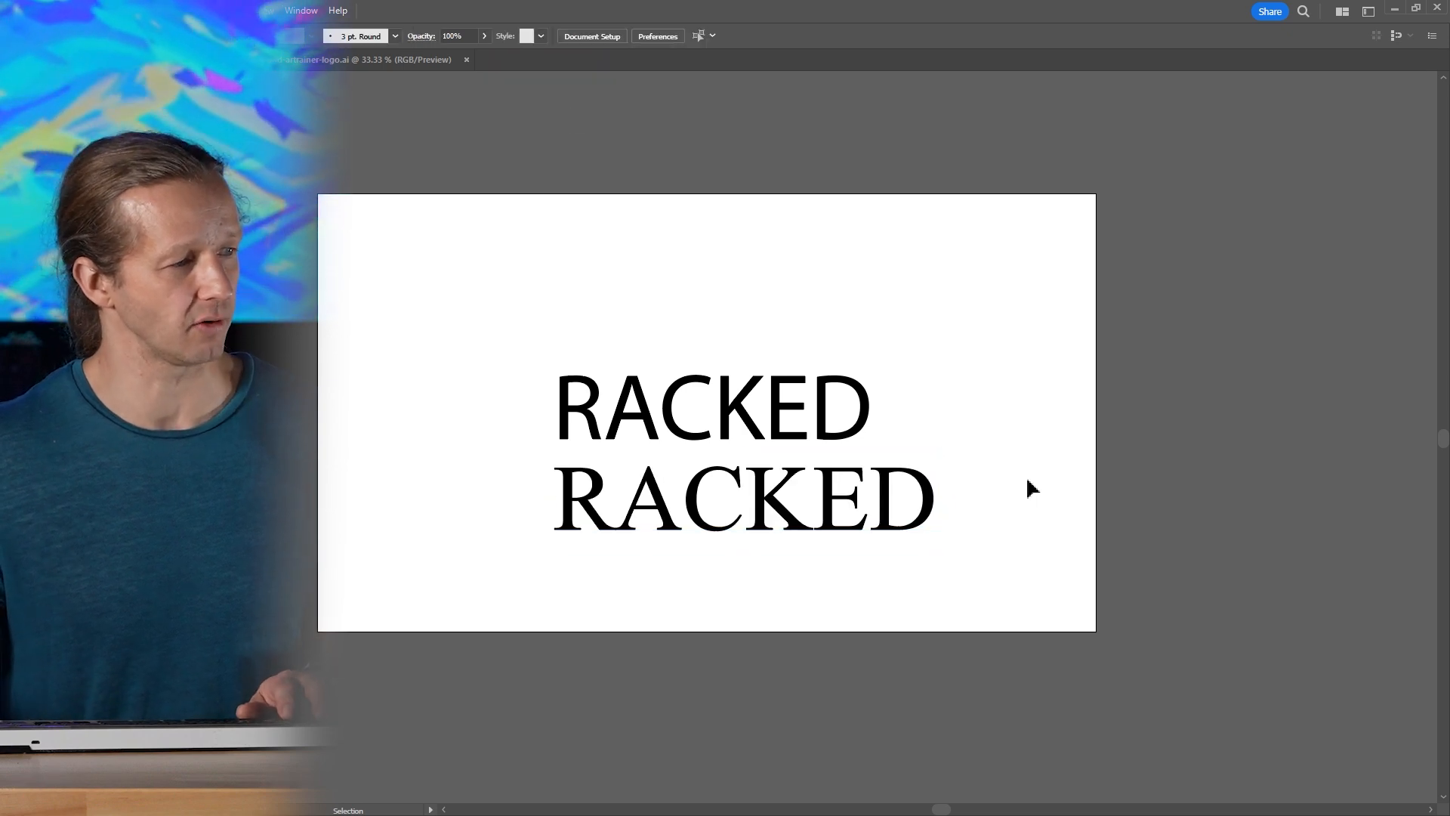
Set RACKED in Poppins Bold, nudge it slightly right, and zoom in.
{"action": "left_click", "coordinate": [712, 407]}
{"action": "type", "text": "poppins"}
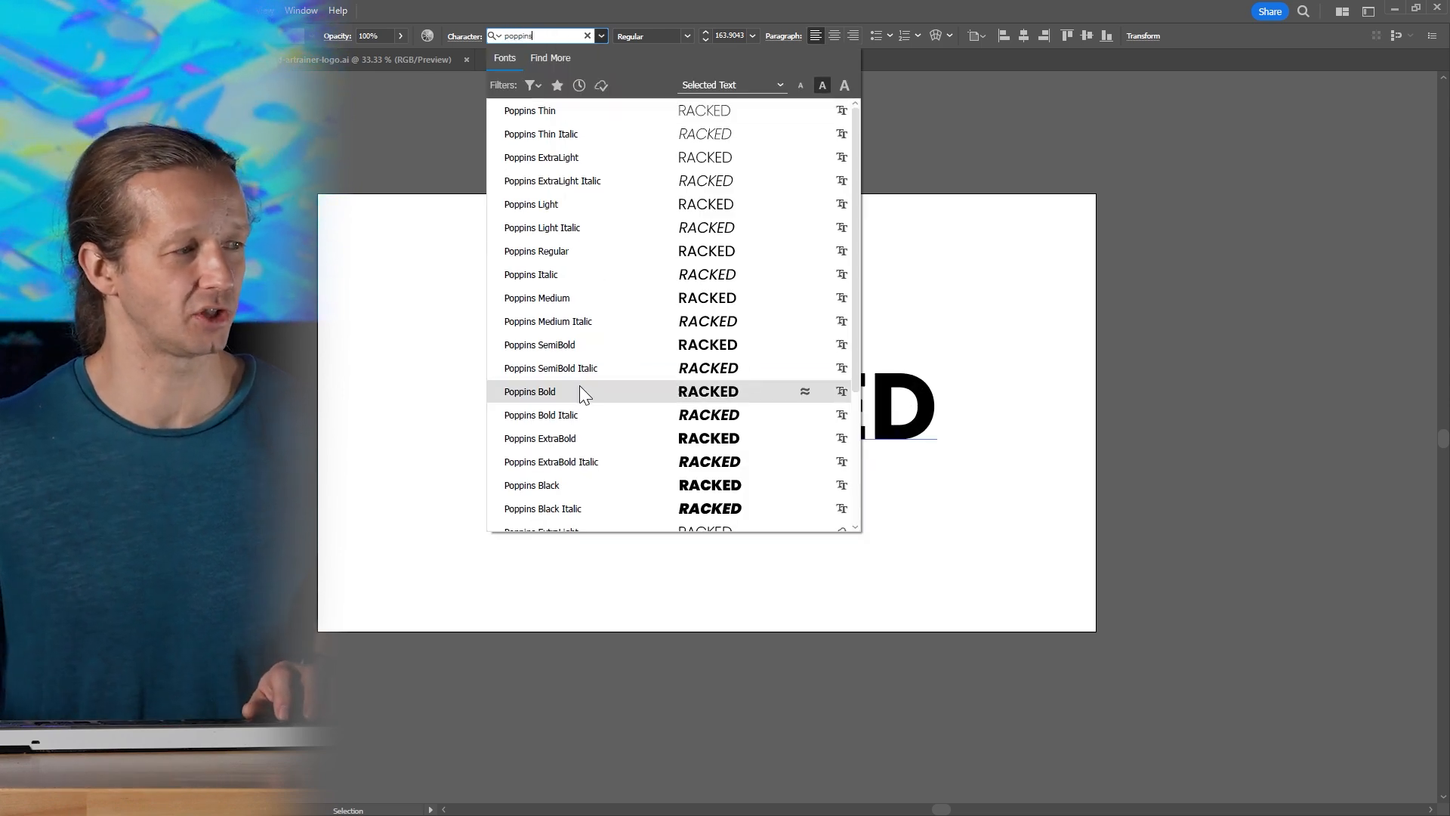
{"action": "left_click", "coordinate": [530, 391]}
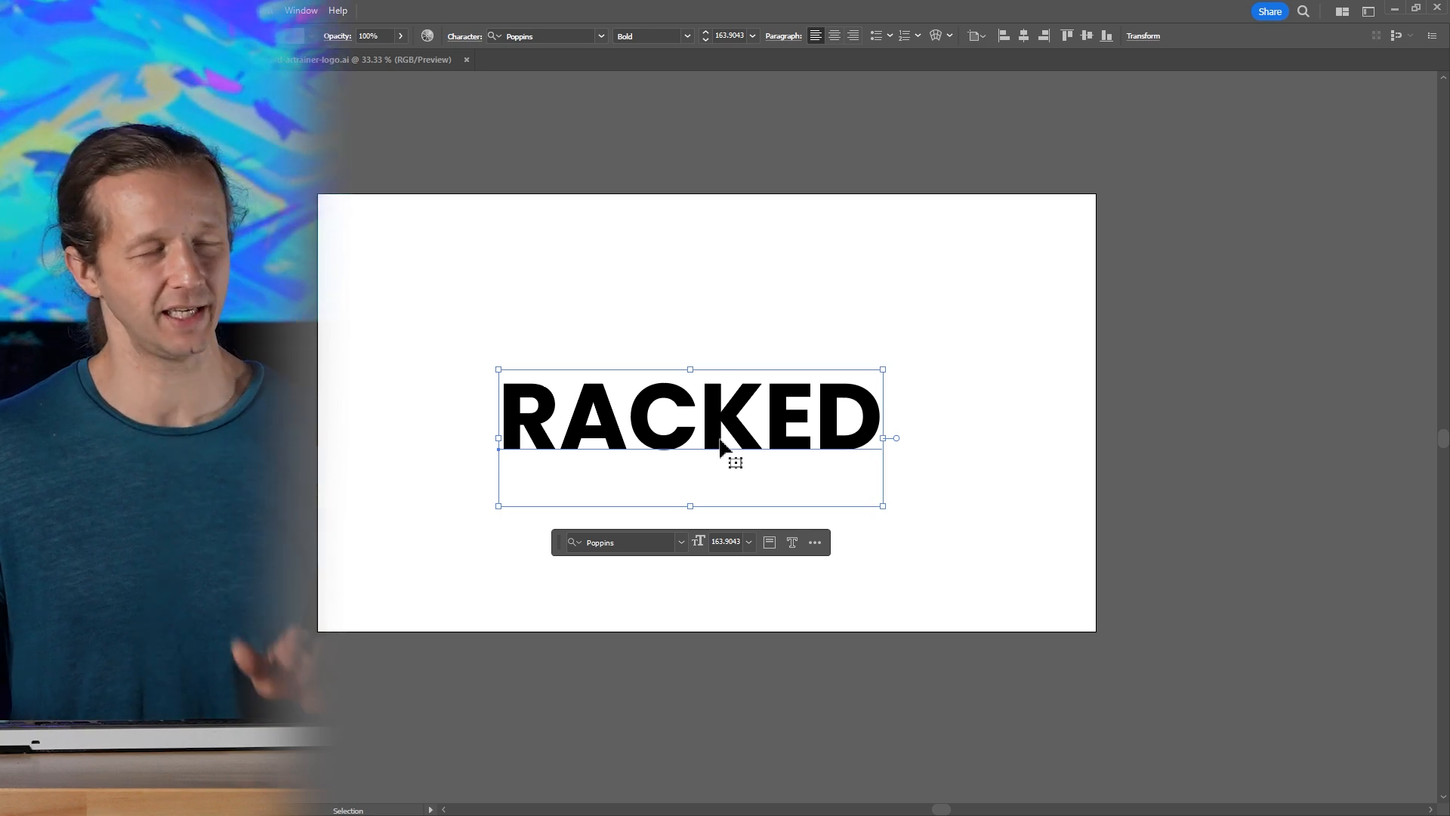
{"action": "left_click_drag", "start_coordinate": [689, 416], "coordinate": [708, 416]}
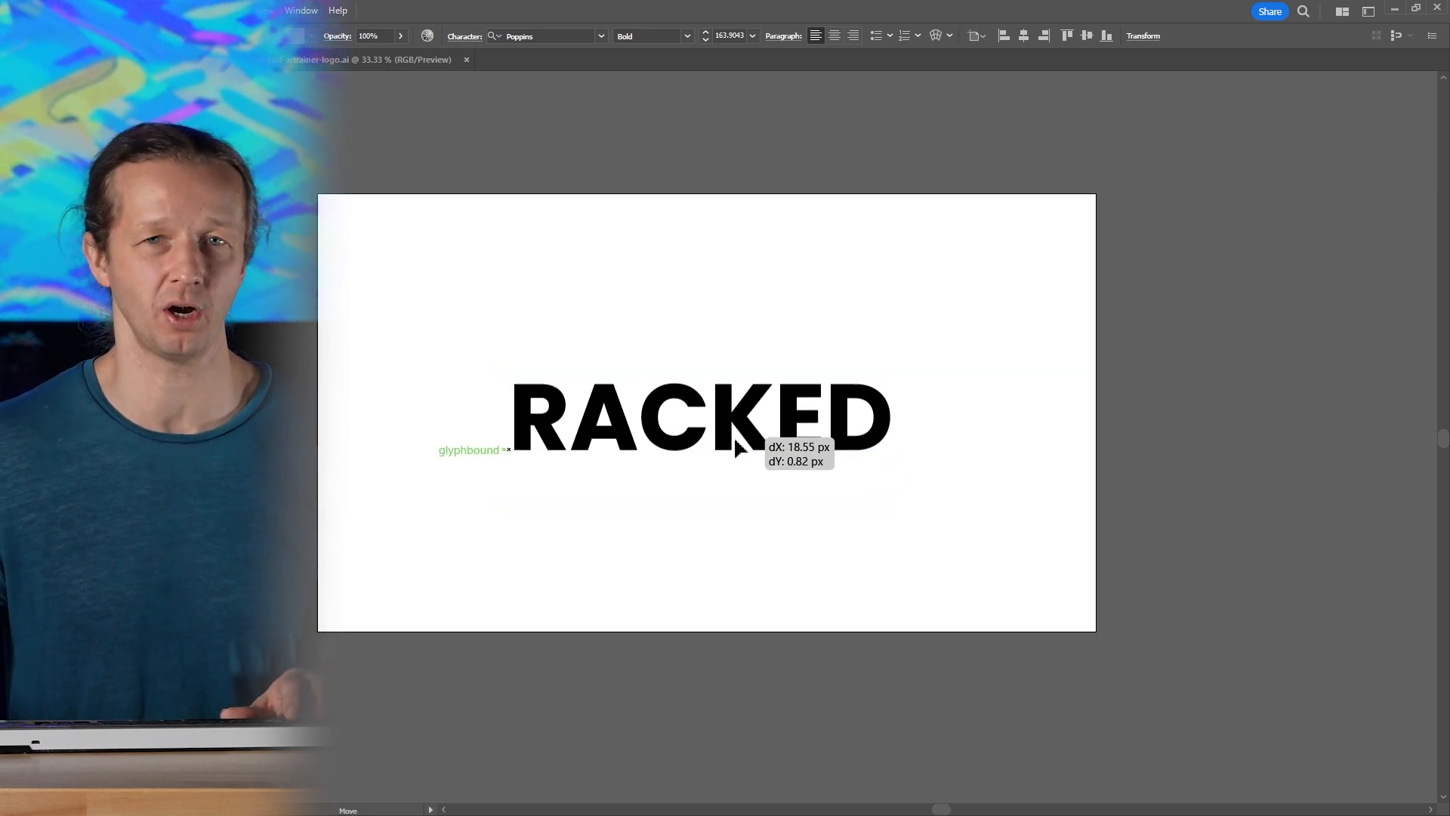
{"action": "left_click", "coordinate": [696, 416]}
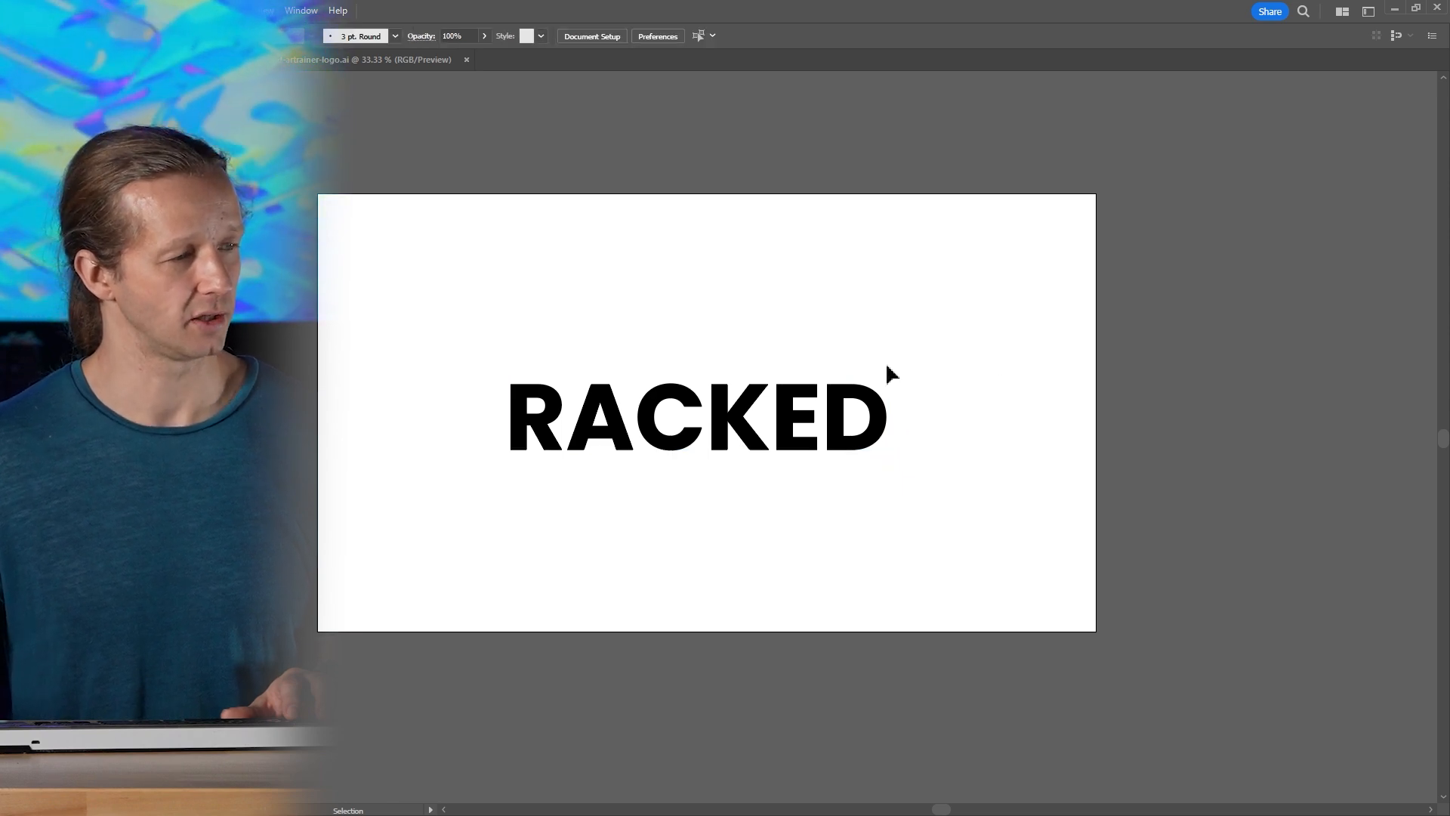
{"action": "left_click", "coordinate": [698, 416]}
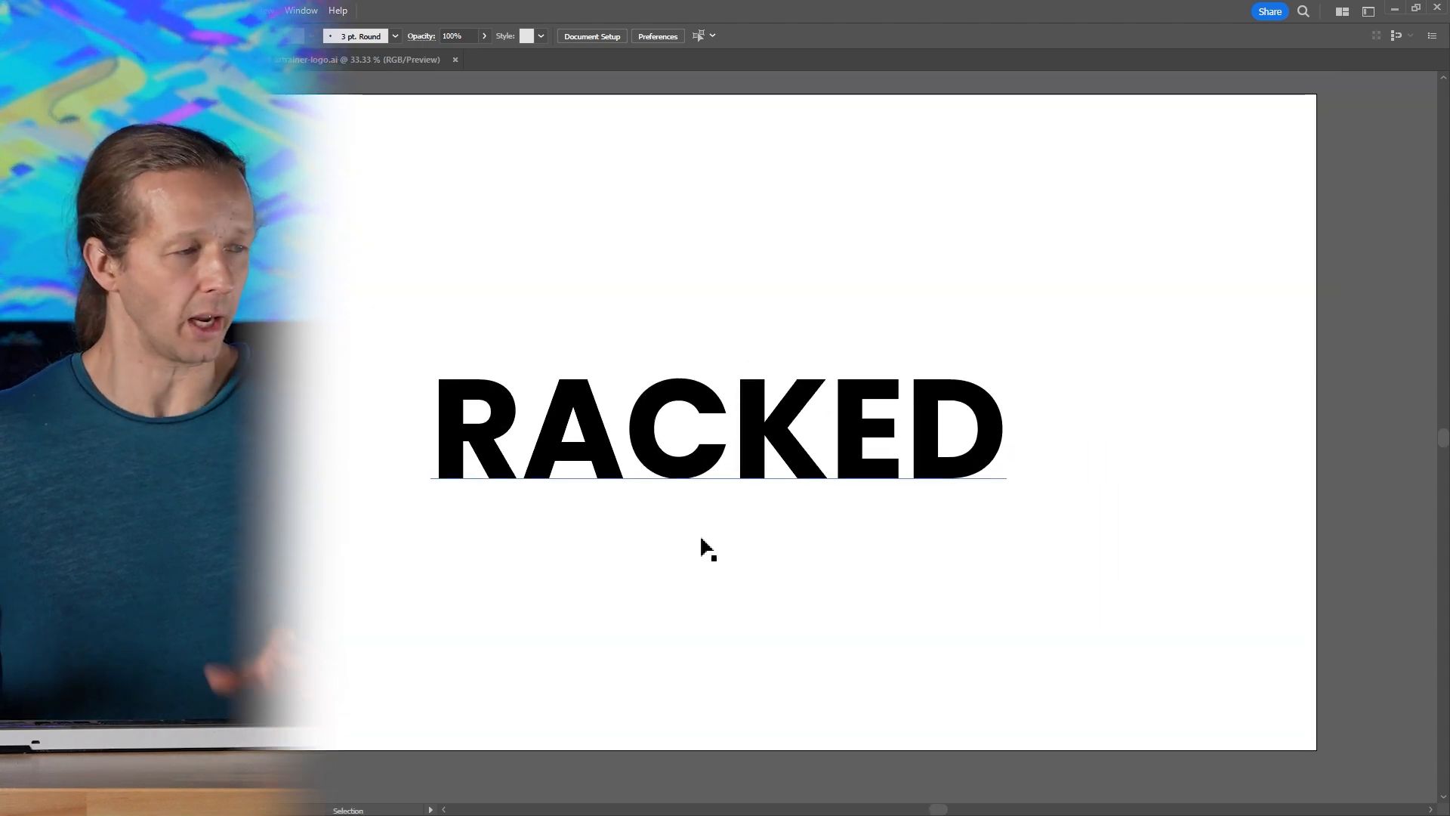
{"action": "left_click", "coordinate": [718, 429]}
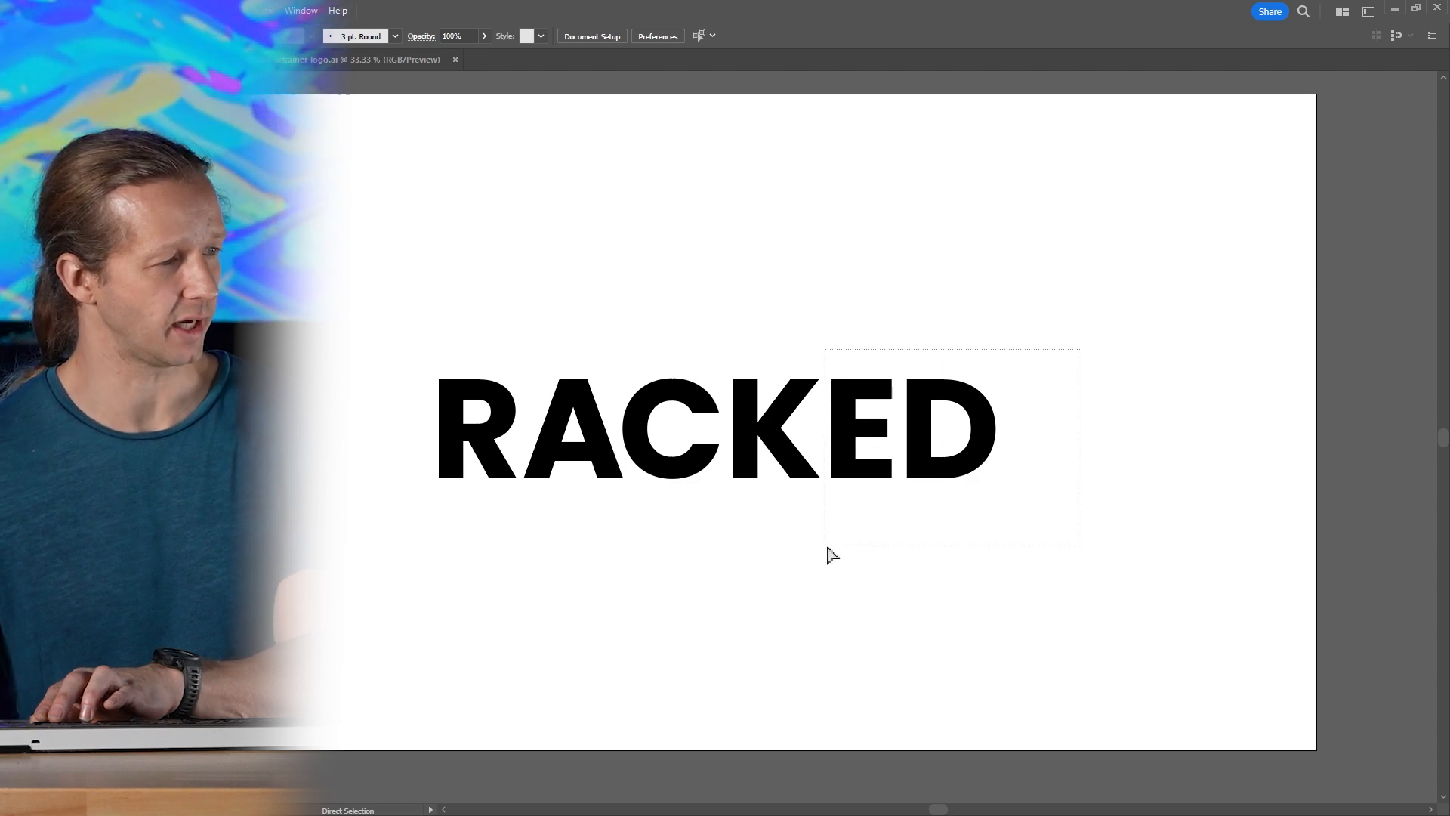
{"action": "left_click_drag", "start_coordinate": [831, 555], "coordinate": [905, 520]}
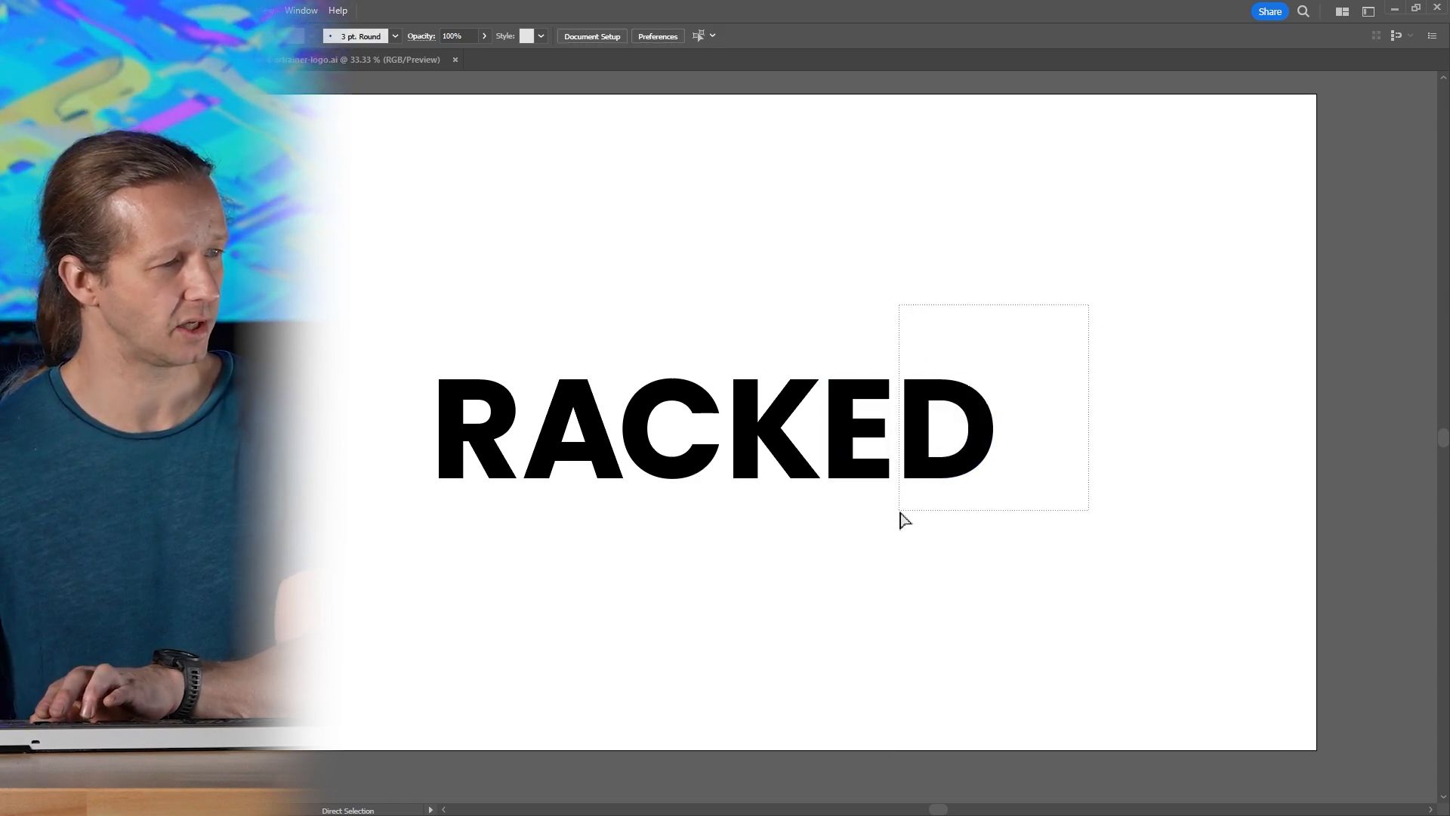
{"action": "left_click_drag", "start_coordinate": [905, 520], "coordinate": [733, 548]}
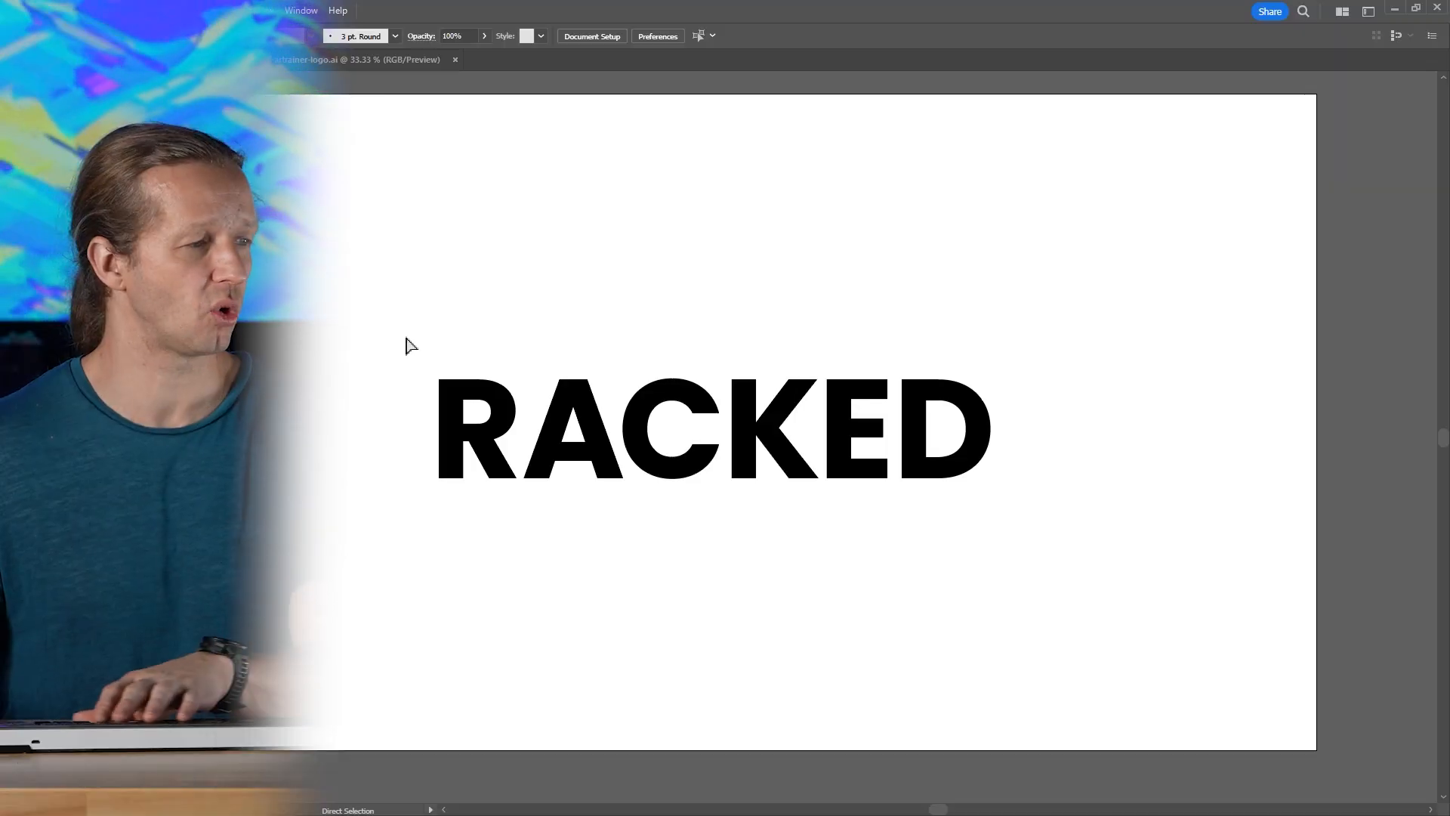
{"action": "left_click", "coordinate": [555, 429]}
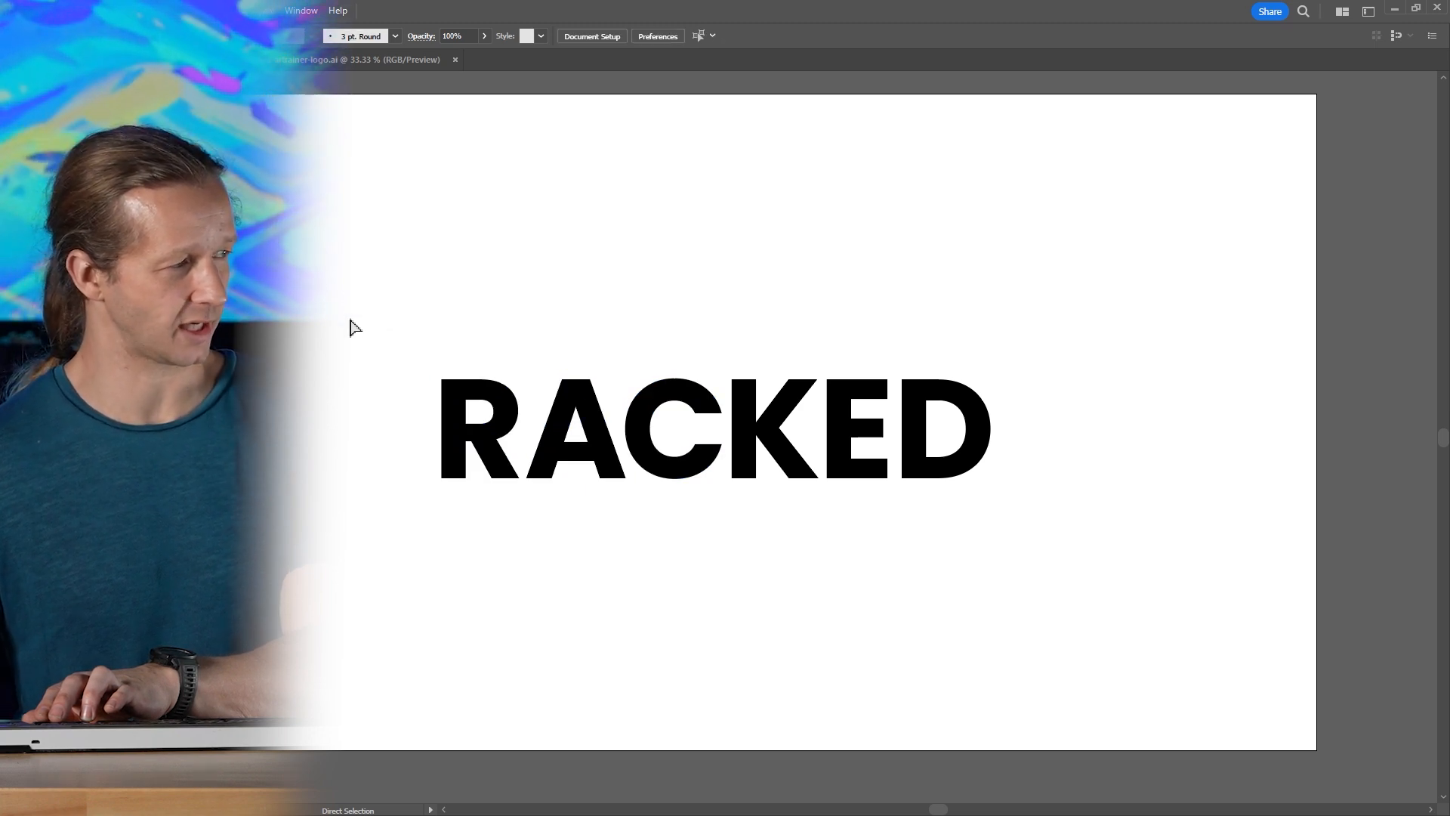
{"action": "left_click", "coordinate": [481, 429]}
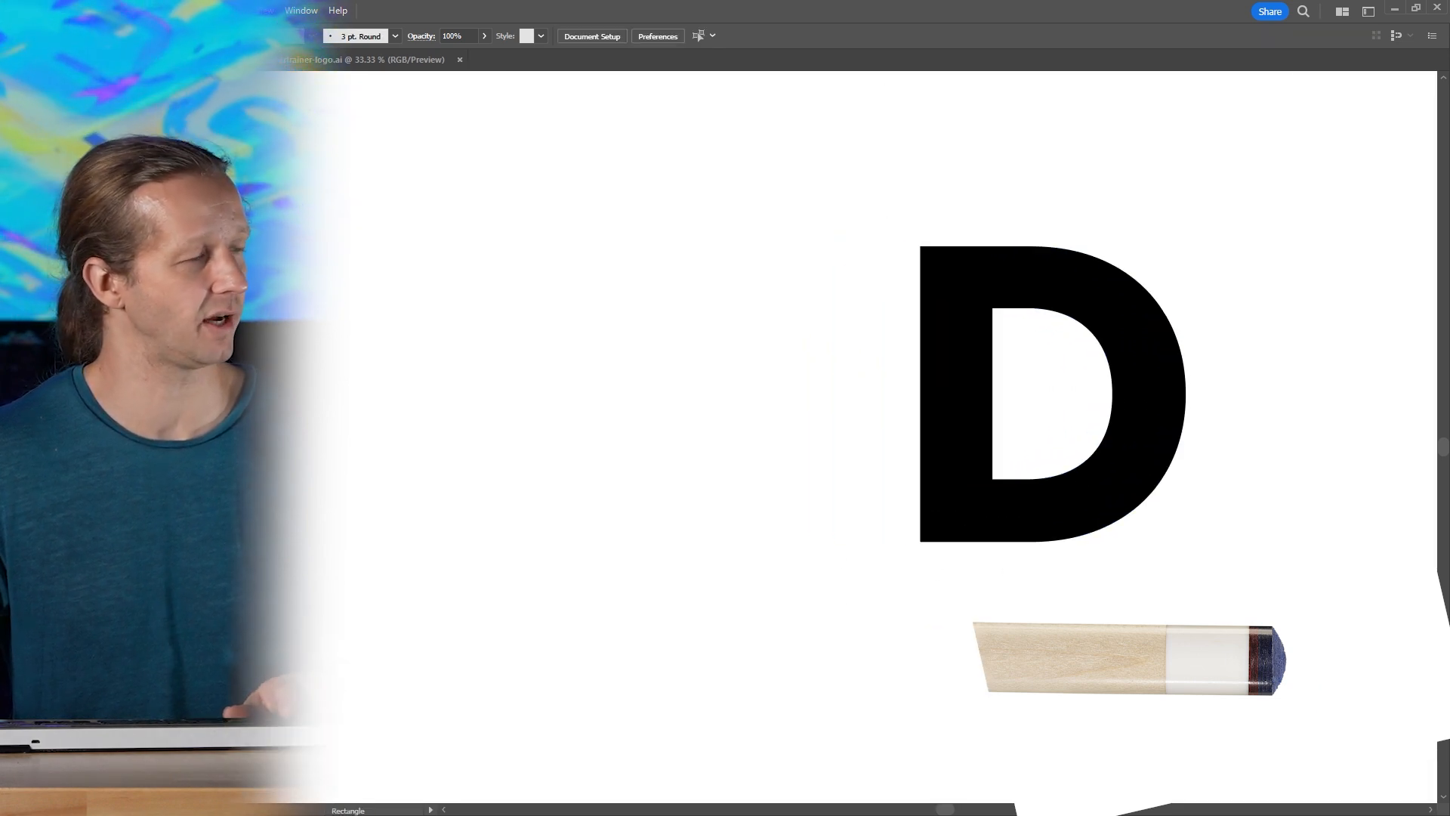
Draw a black rectangle left of the lower D and zoom in on it.
{"action": "left_click_drag", "start_coordinate": [398, 246], "coordinate": [884, 499]}
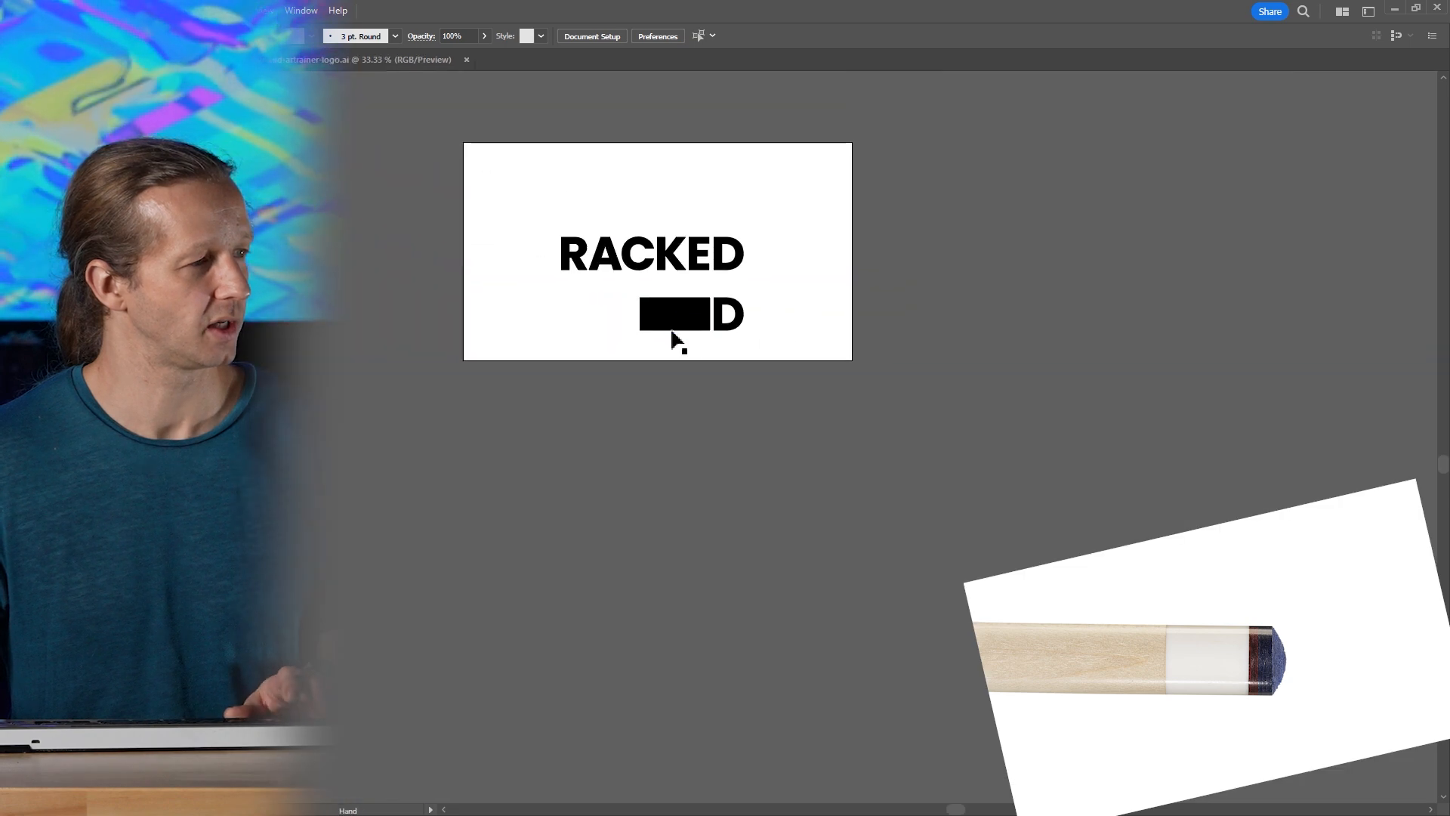
{"action": "left_click", "coordinate": [670, 314]}
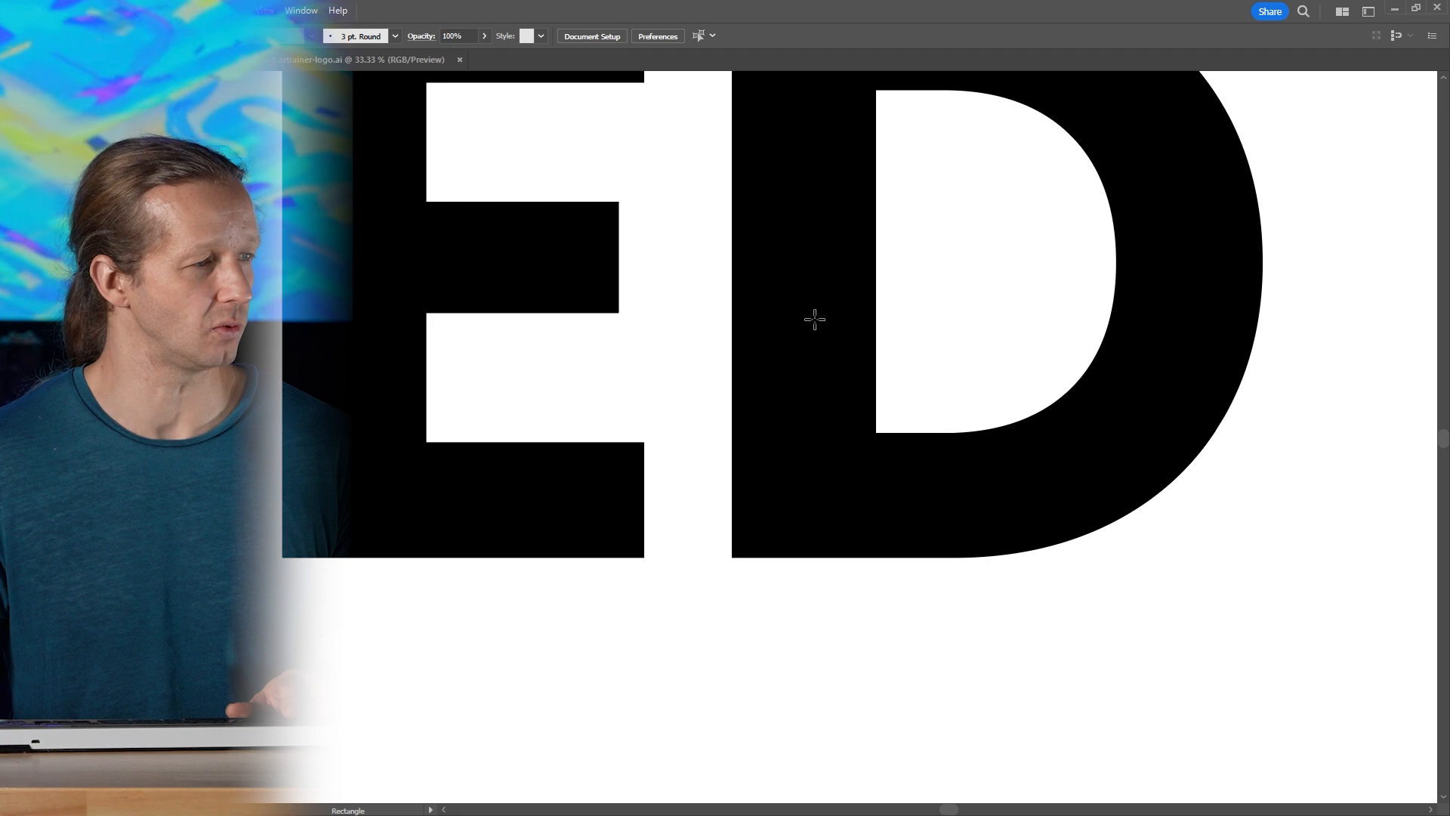
{"action": "mouse_move", "coordinate": [610, 319]}
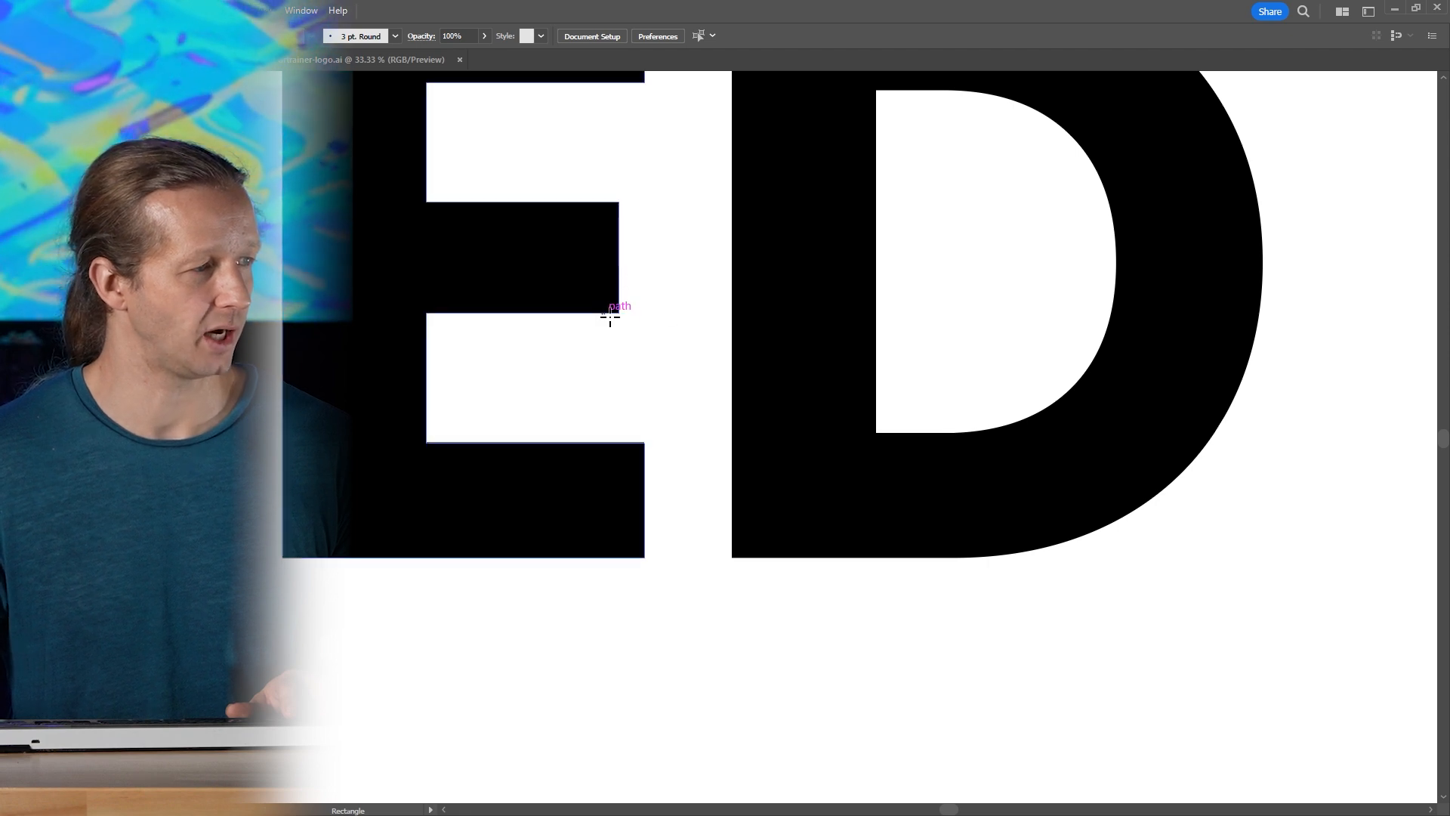
Draw a rectangle bridging the E's middle arm and the D's stem, and show Pathfinder.
{"action": "left_click_drag", "start_coordinate": [610, 319], "coordinate": [907, 435]}
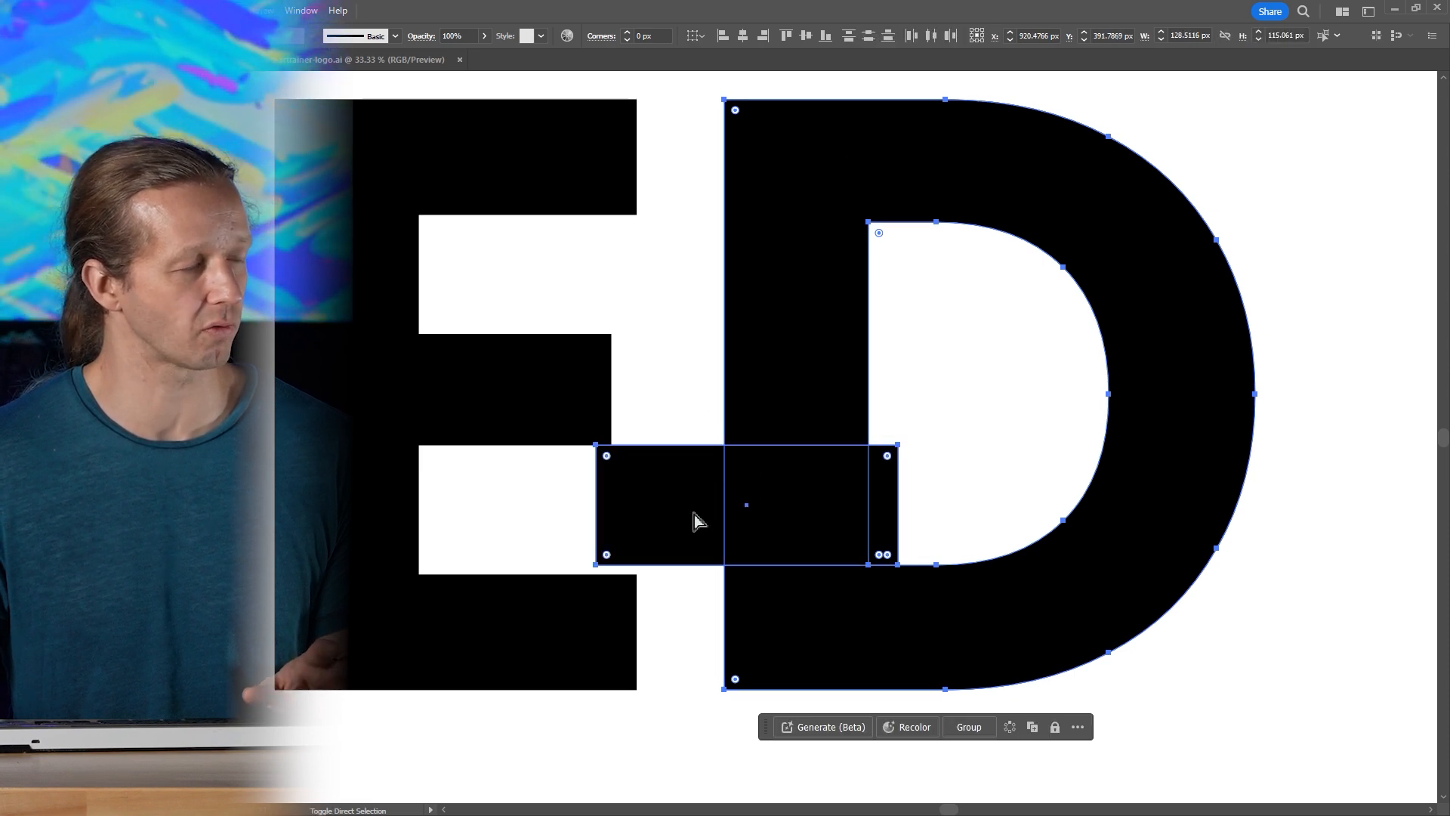
{"action": "left_click", "coordinate": [300, 10]}
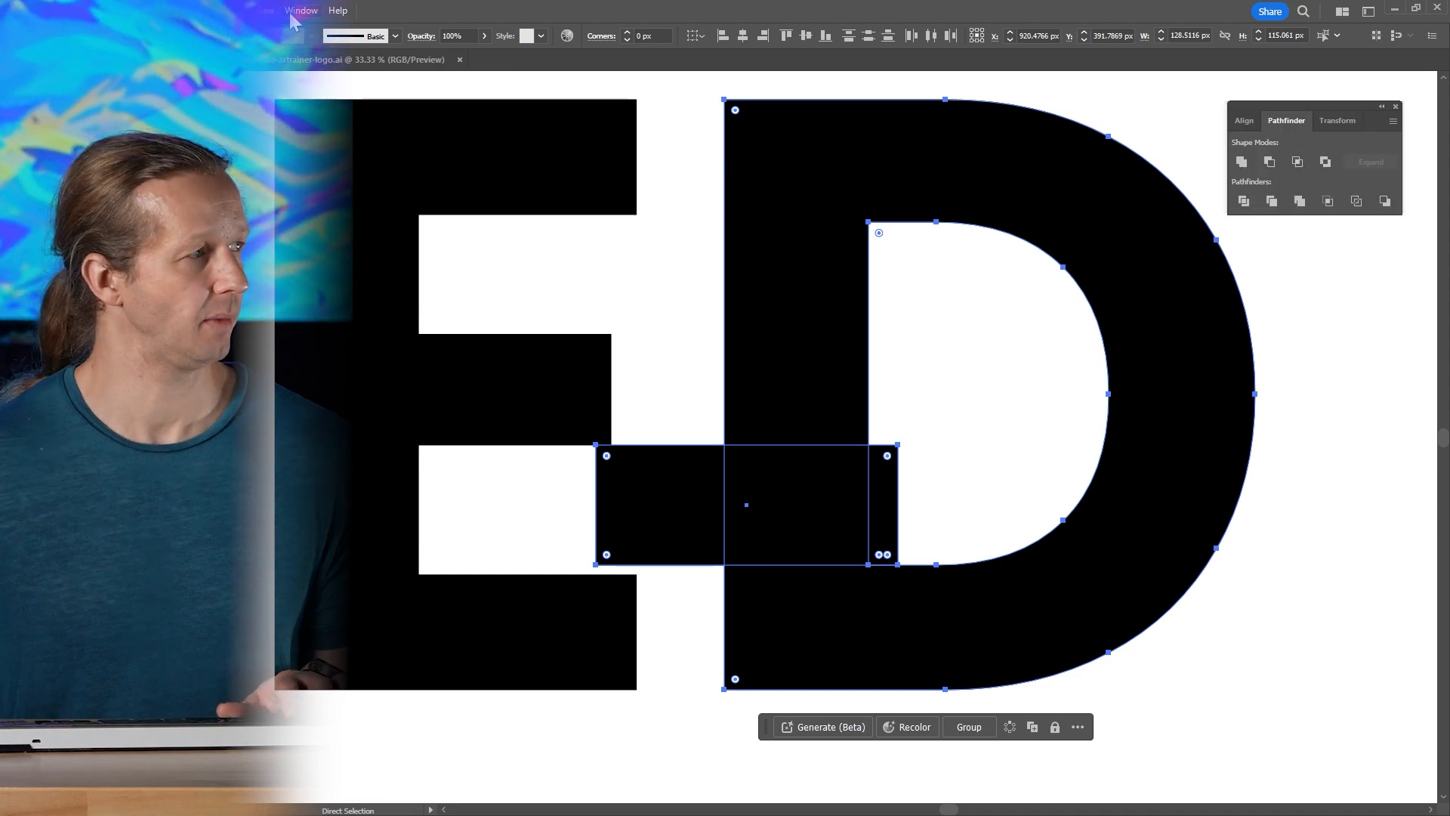
Apply Minus Front to cut the rectangle out of the D's stem.
{"action": "left_click", "coordinate": [301, 10]}
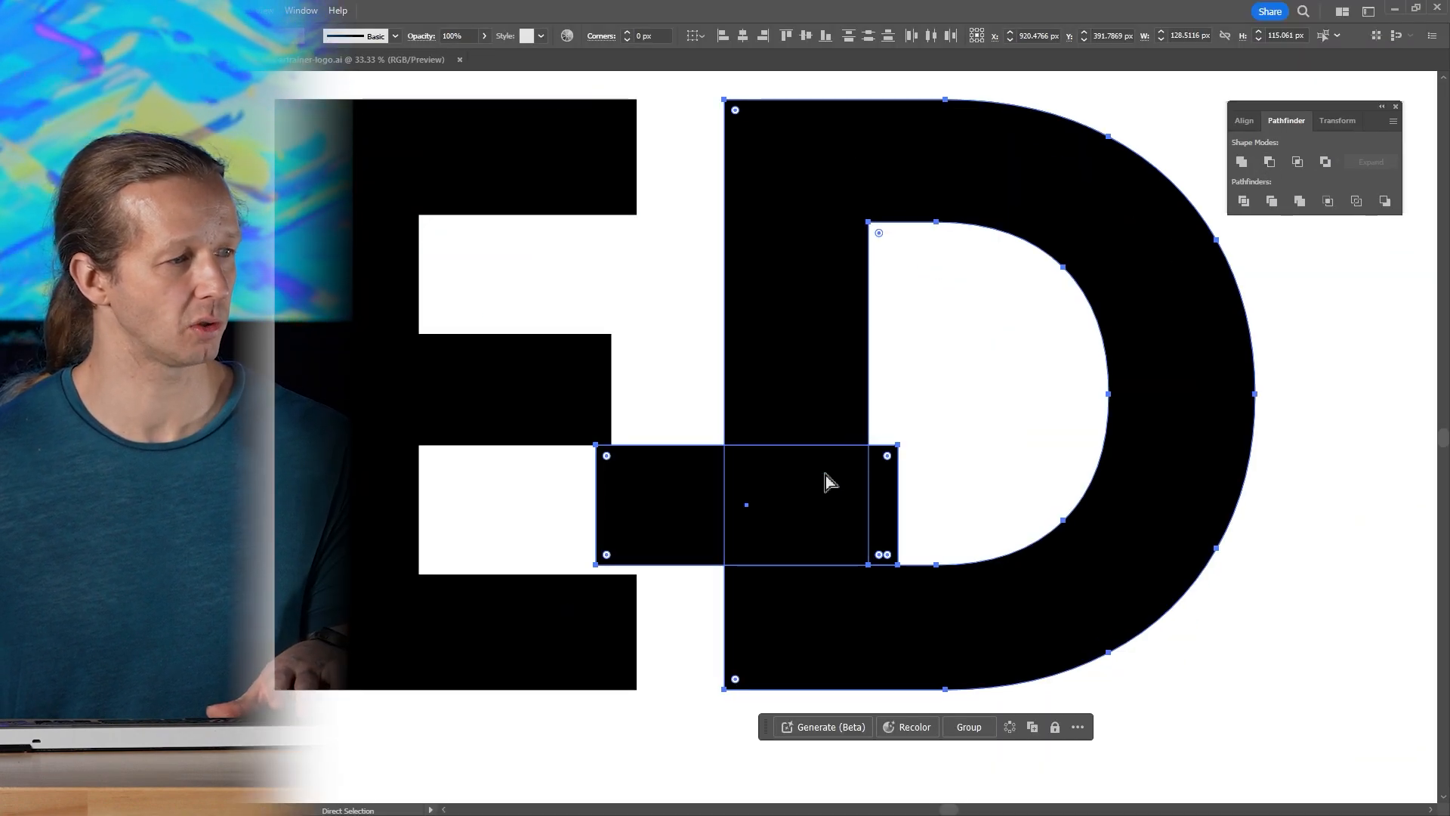
{"action": "mouse_move", "coordinate": [1269, 161]}
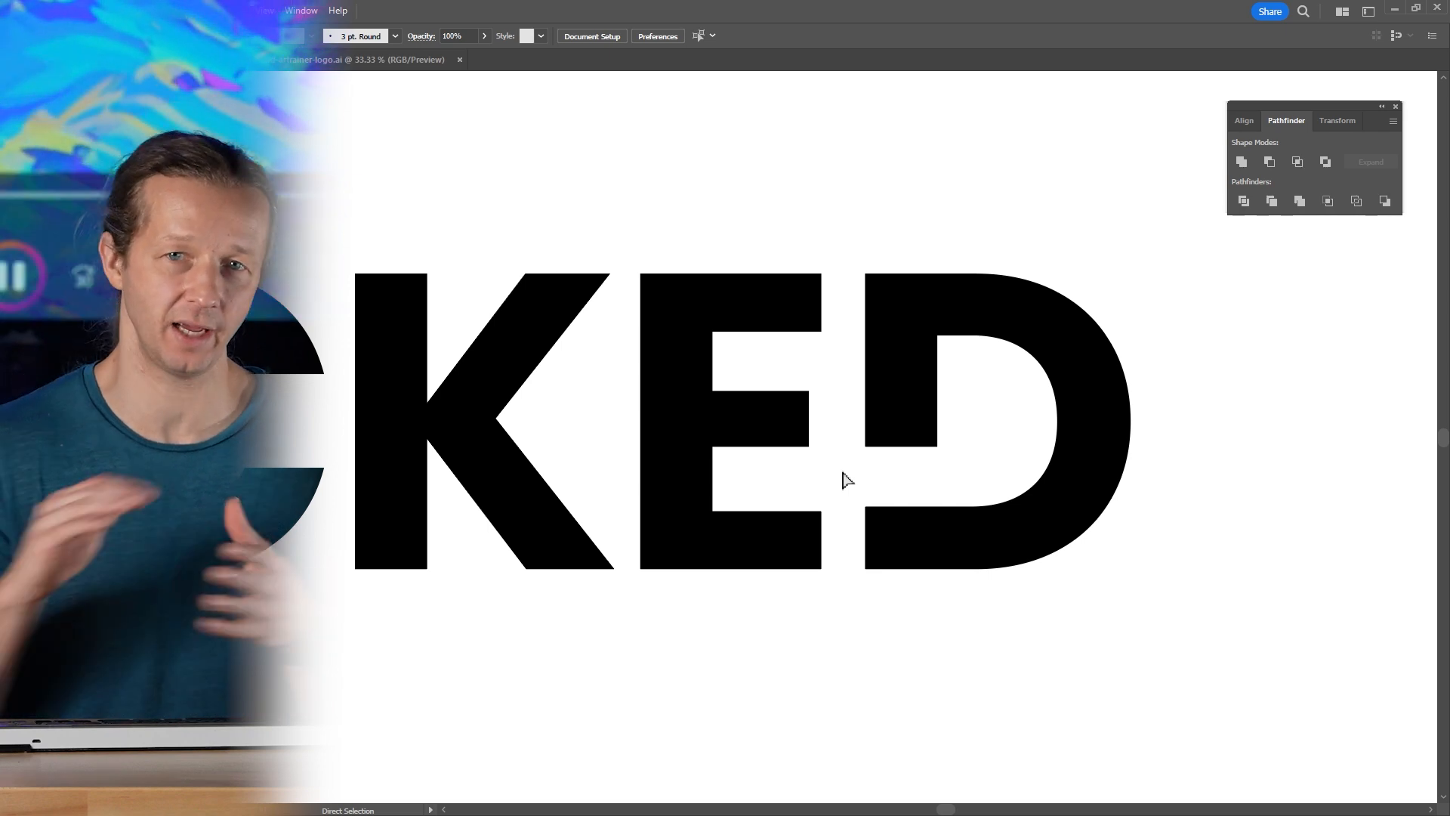
{"action": "mouse_move", "coordinate": [733, 461]}
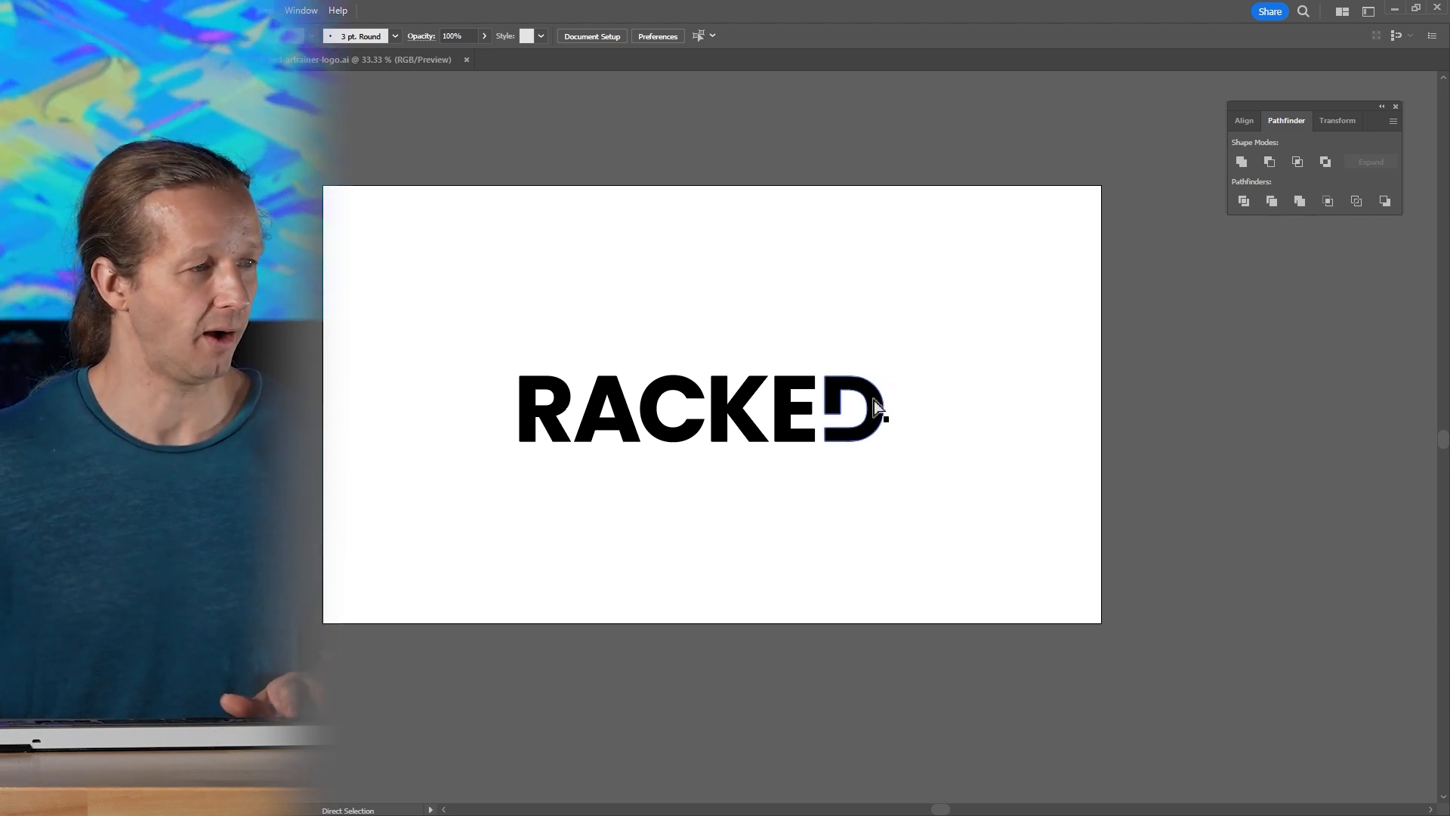
Fill the notched D with blue #0b7dd1, then reselect the whole RACKED wordmark.
{"action": "left_click", "coordinate": [851, 408]}
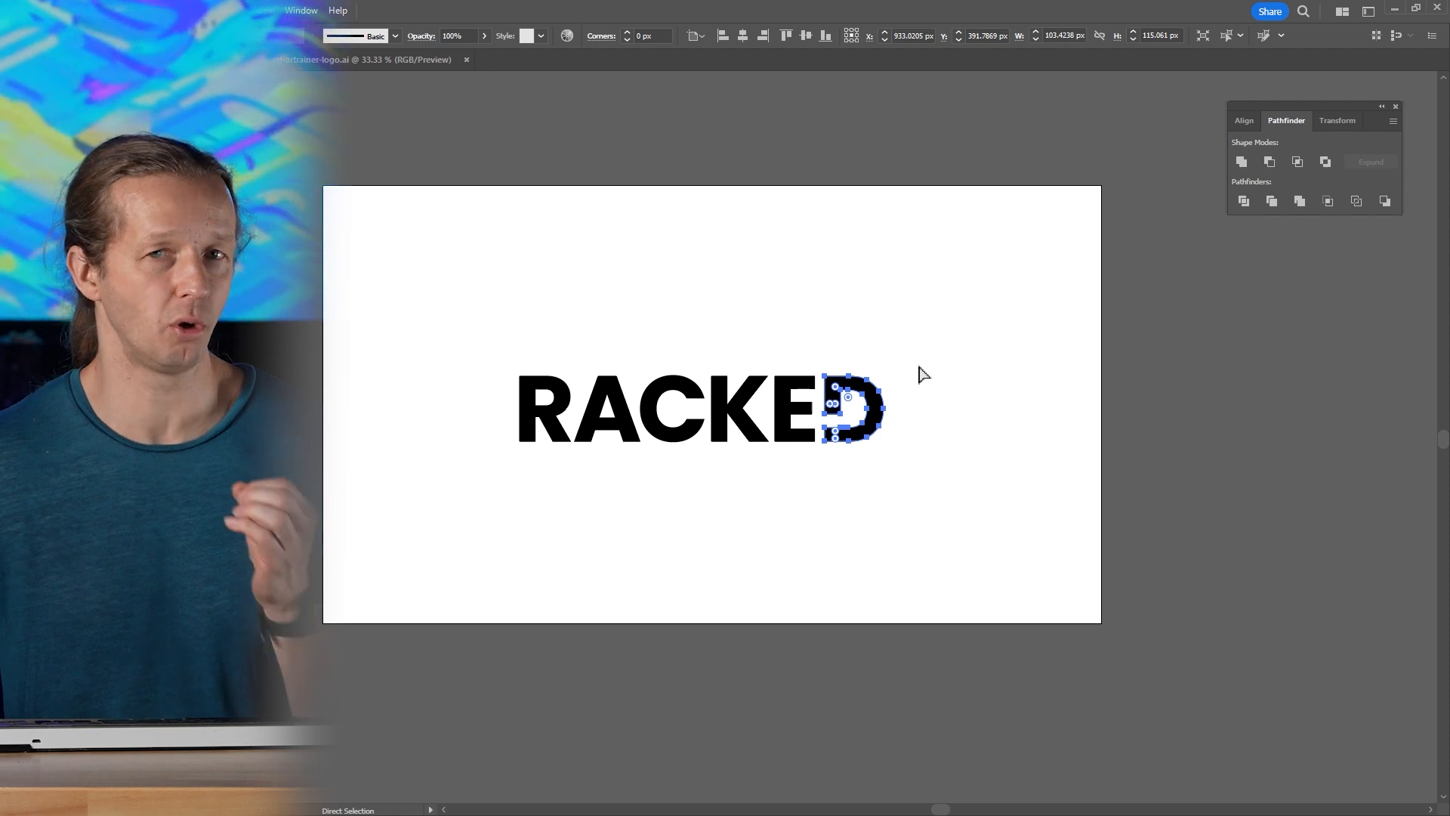
{"action": "mouse_move", "coordinate": [673, 313]}
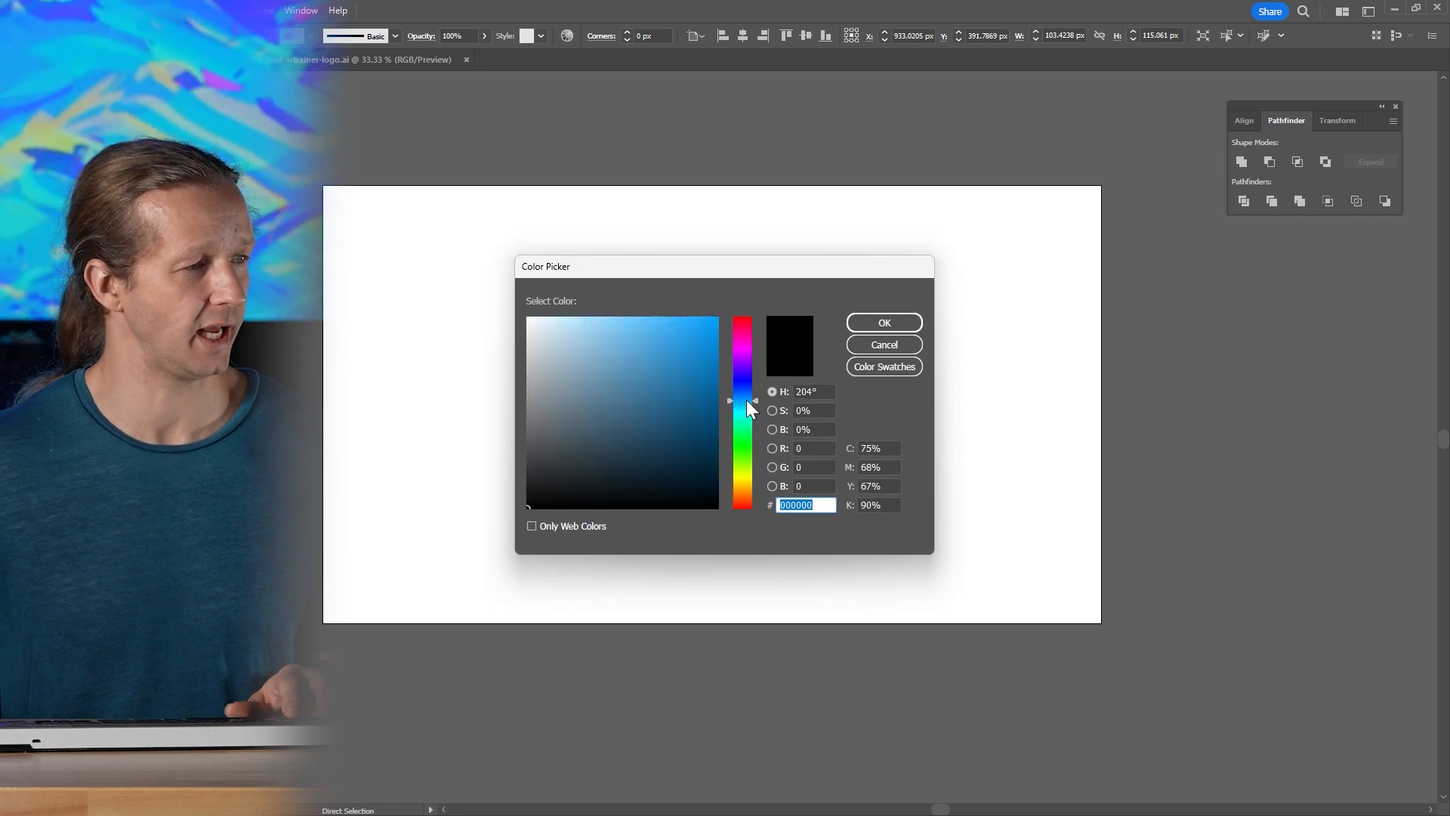
{"action": "left_click", "coordinate": [717, 353]}
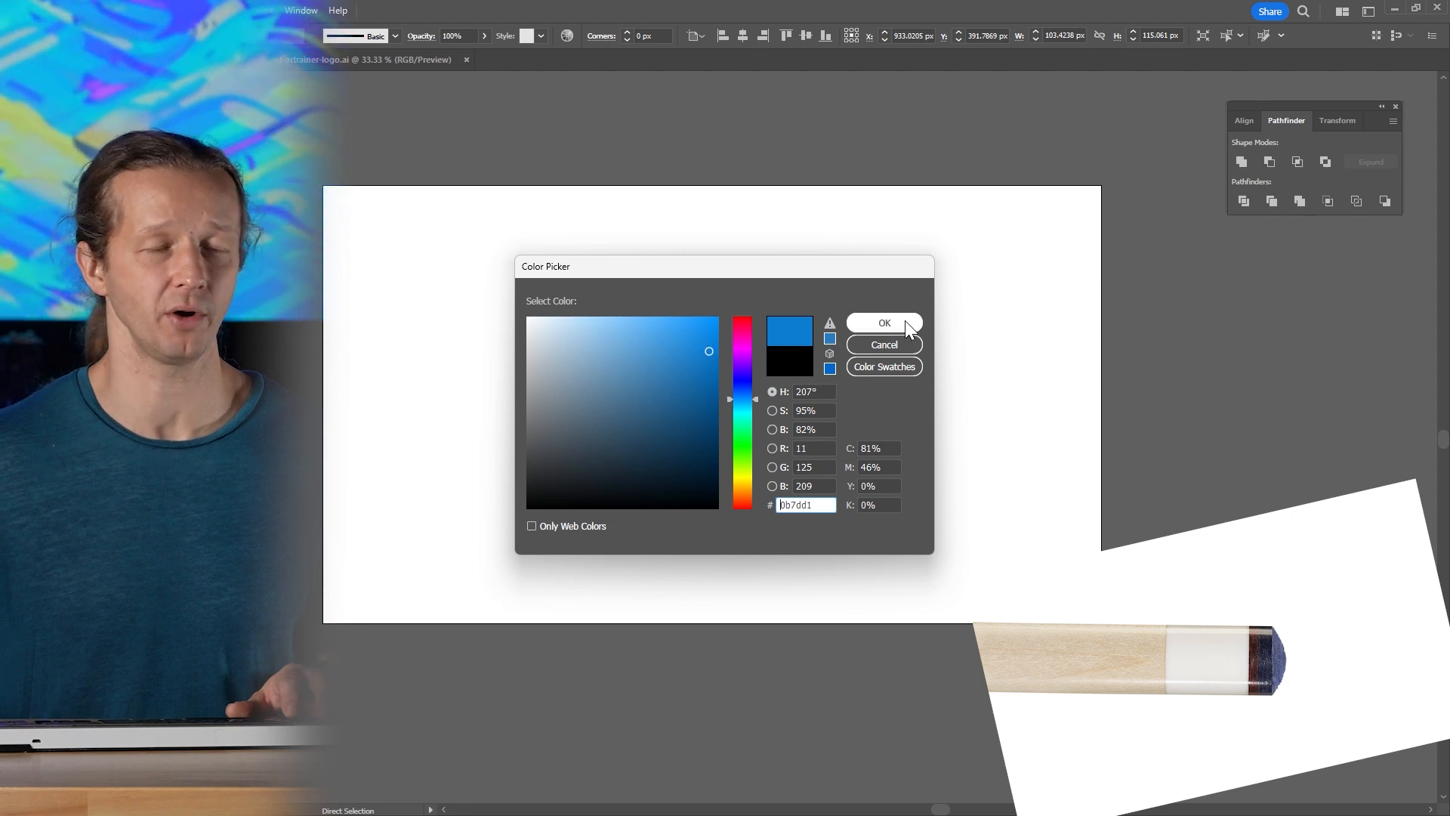
{"action": "left_click", "coordinate": [883, 322]}
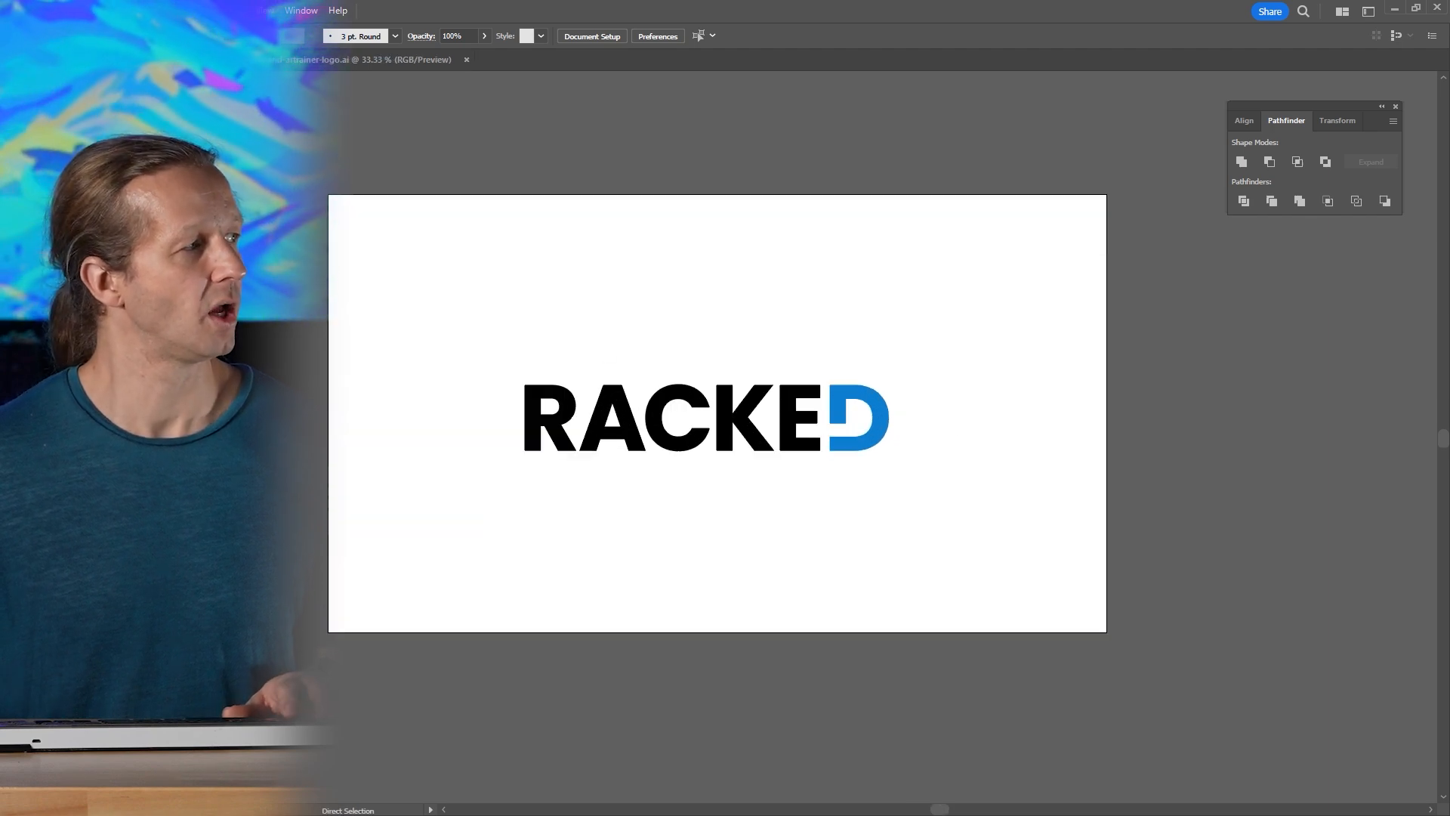
{"action": "left_click", "coordinate": [705, 417]}
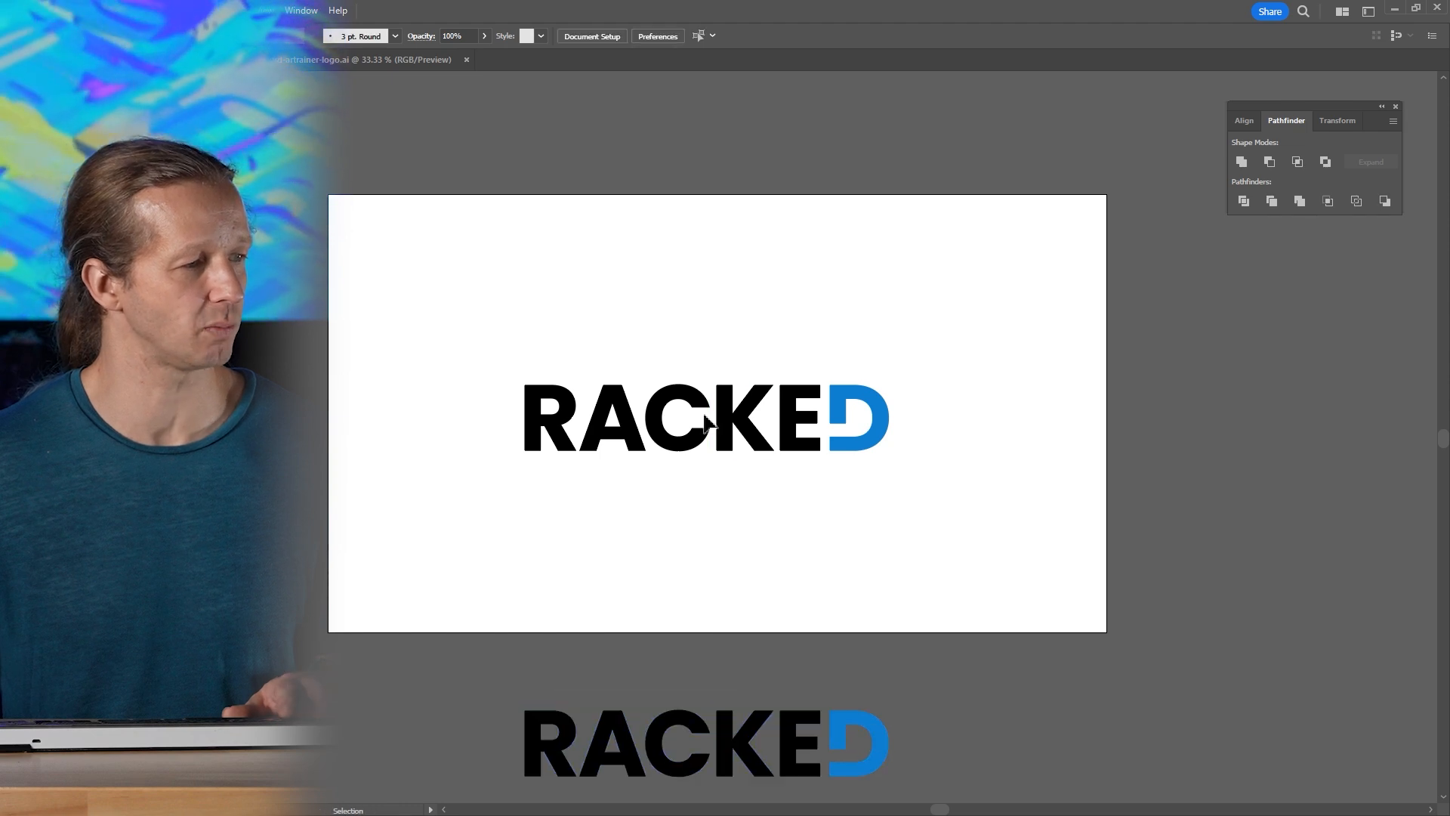
Select the RACKED wordmark with its blue D.
{"action": "left_click", "coordinate": [703, 421]}
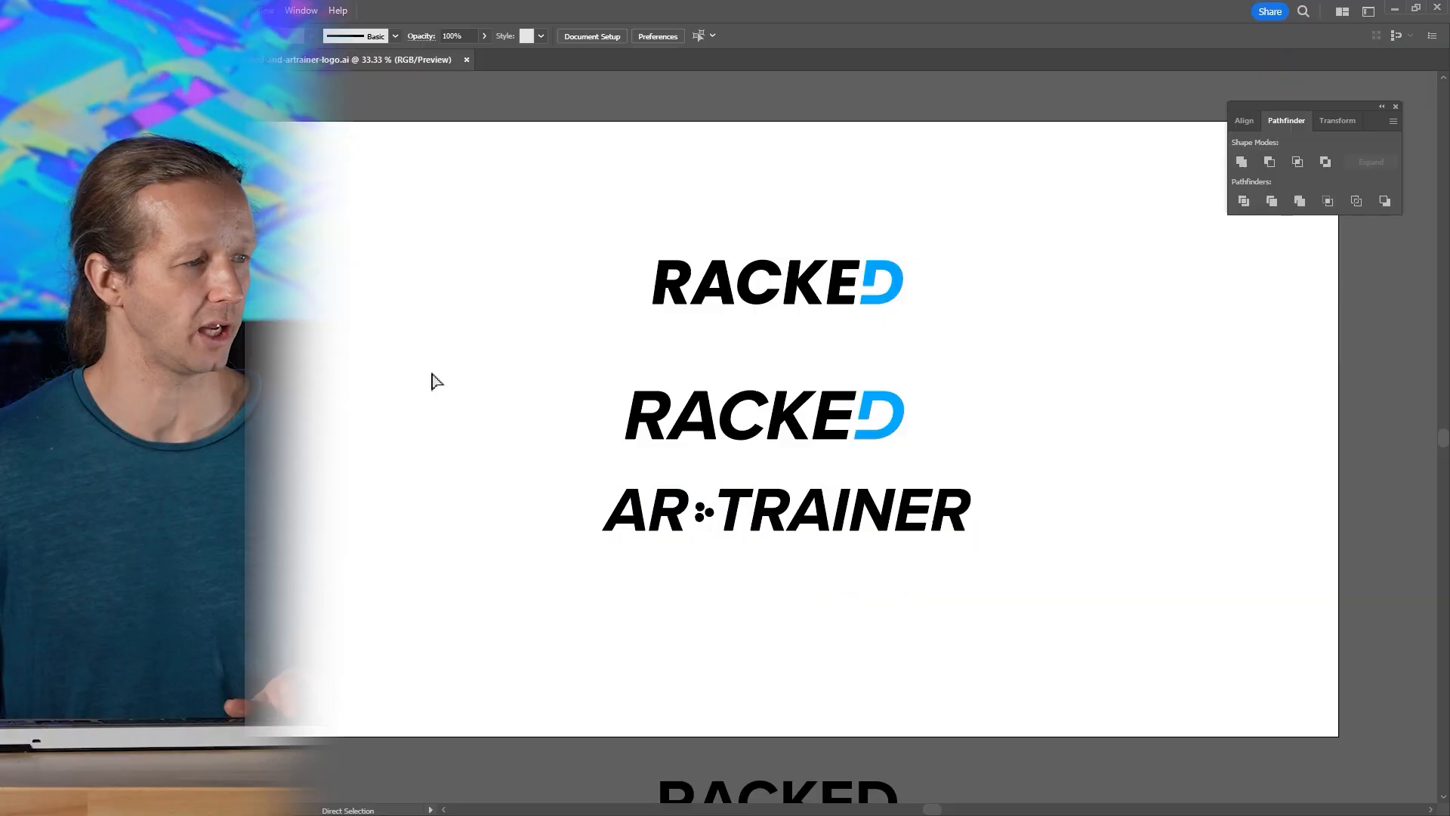
Place the pasted AR:TRAINER wordmark below RACKED and select it.
{"action": "left_click", "coordinate": [786, 511]}
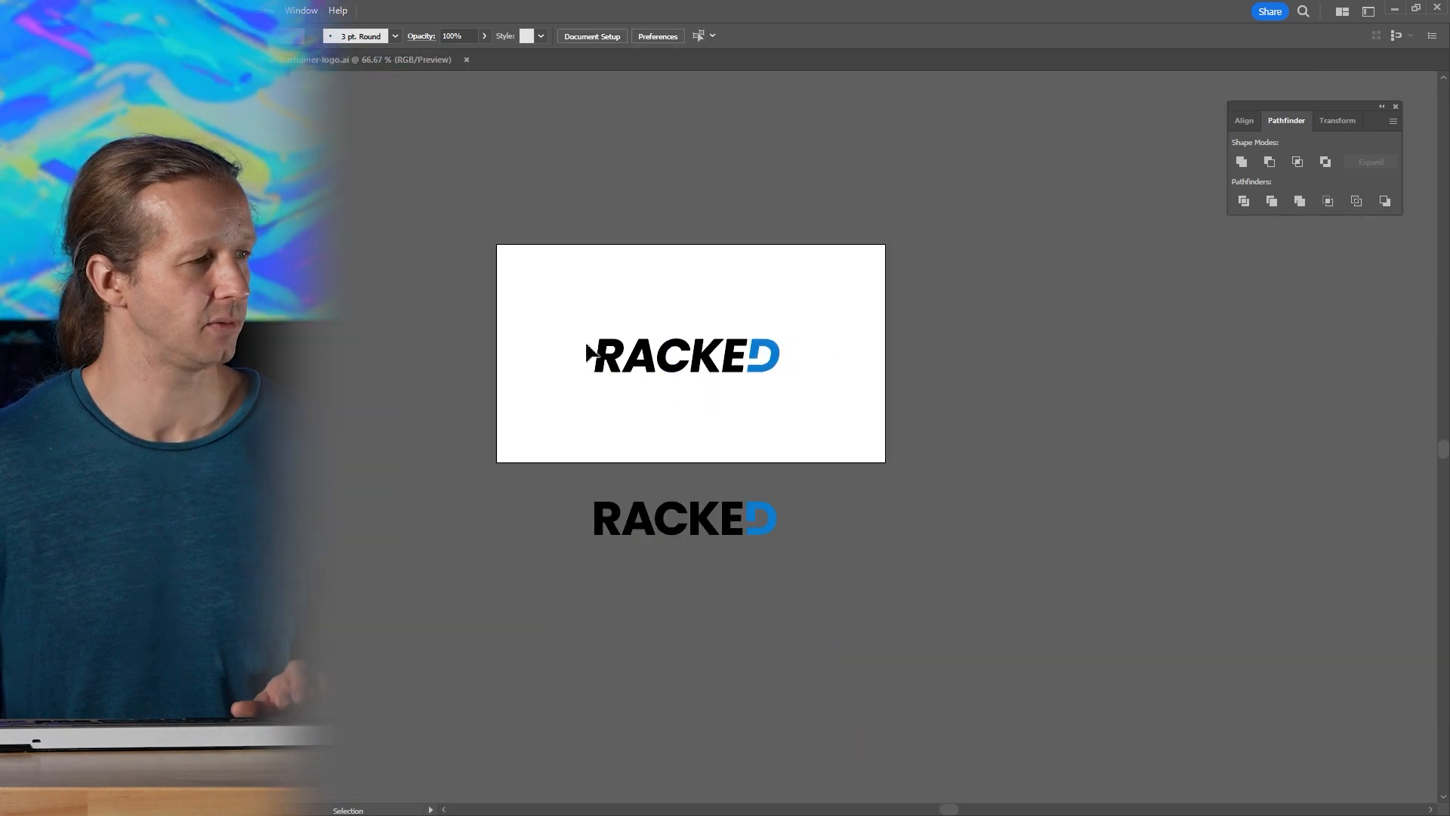
{"action": "left_click", "coordinate": [684, 355]}
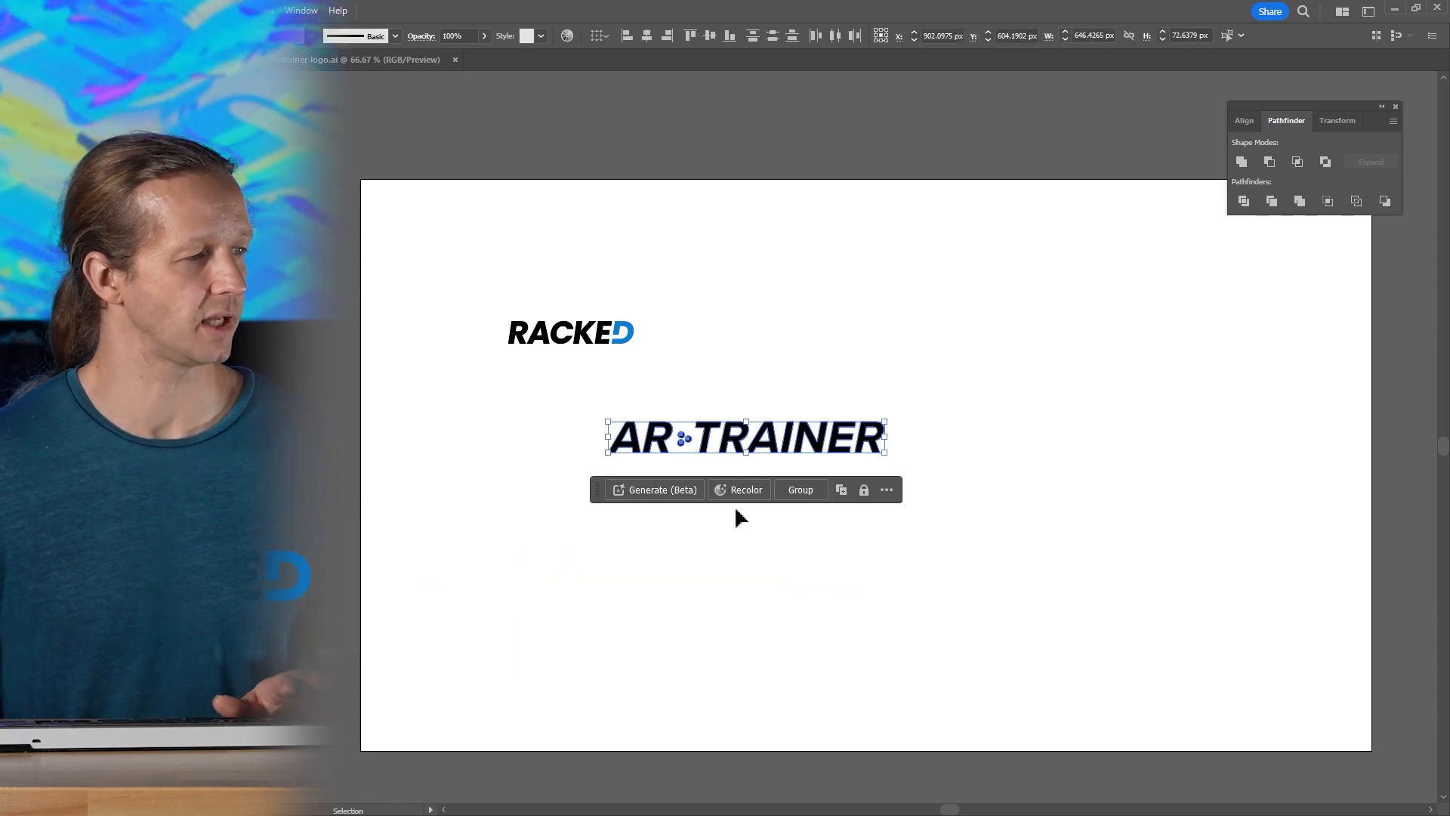
Scale up AR:TRAINER and move RACKED to sit just above it.
{"action": "left_click_drag", "start_coordinate": [885, 453], "coordinate": [899, 461]}
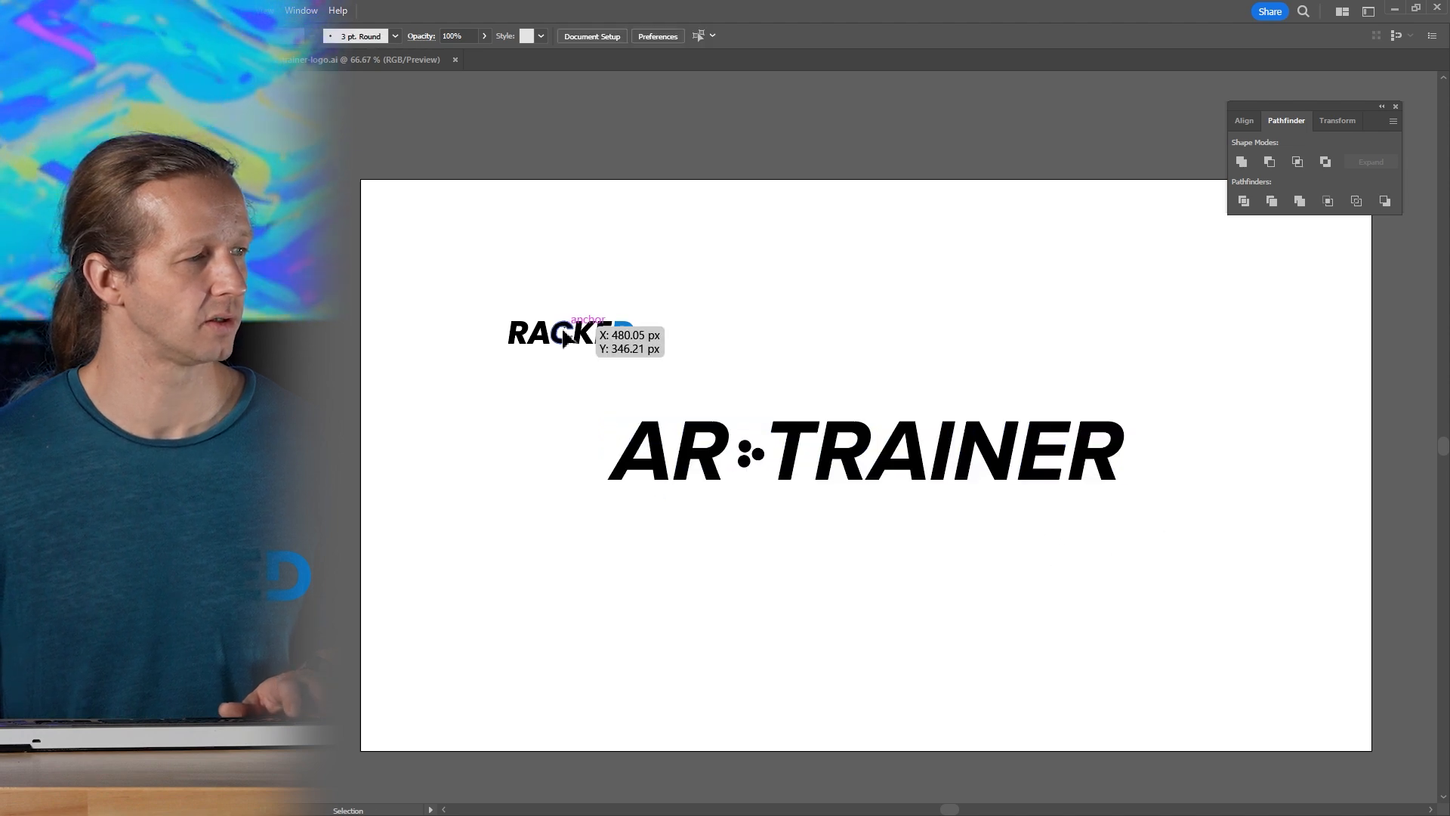
{"action": "left_click_drag", "start_coordinate": [555, 333], "coordinate": [698, 392]}
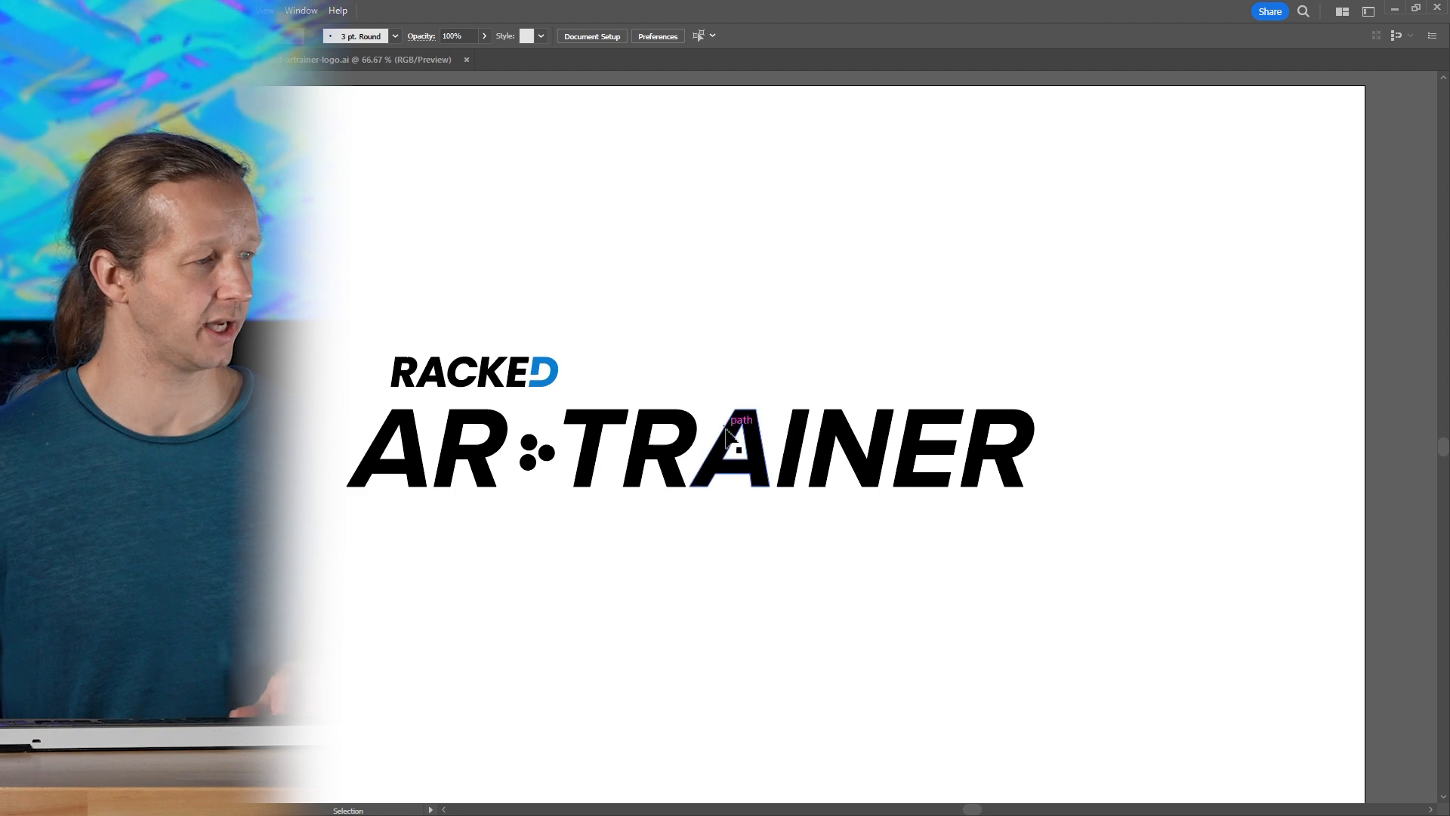
{"action": "mouse_move", "coordinate": [476, 413]}
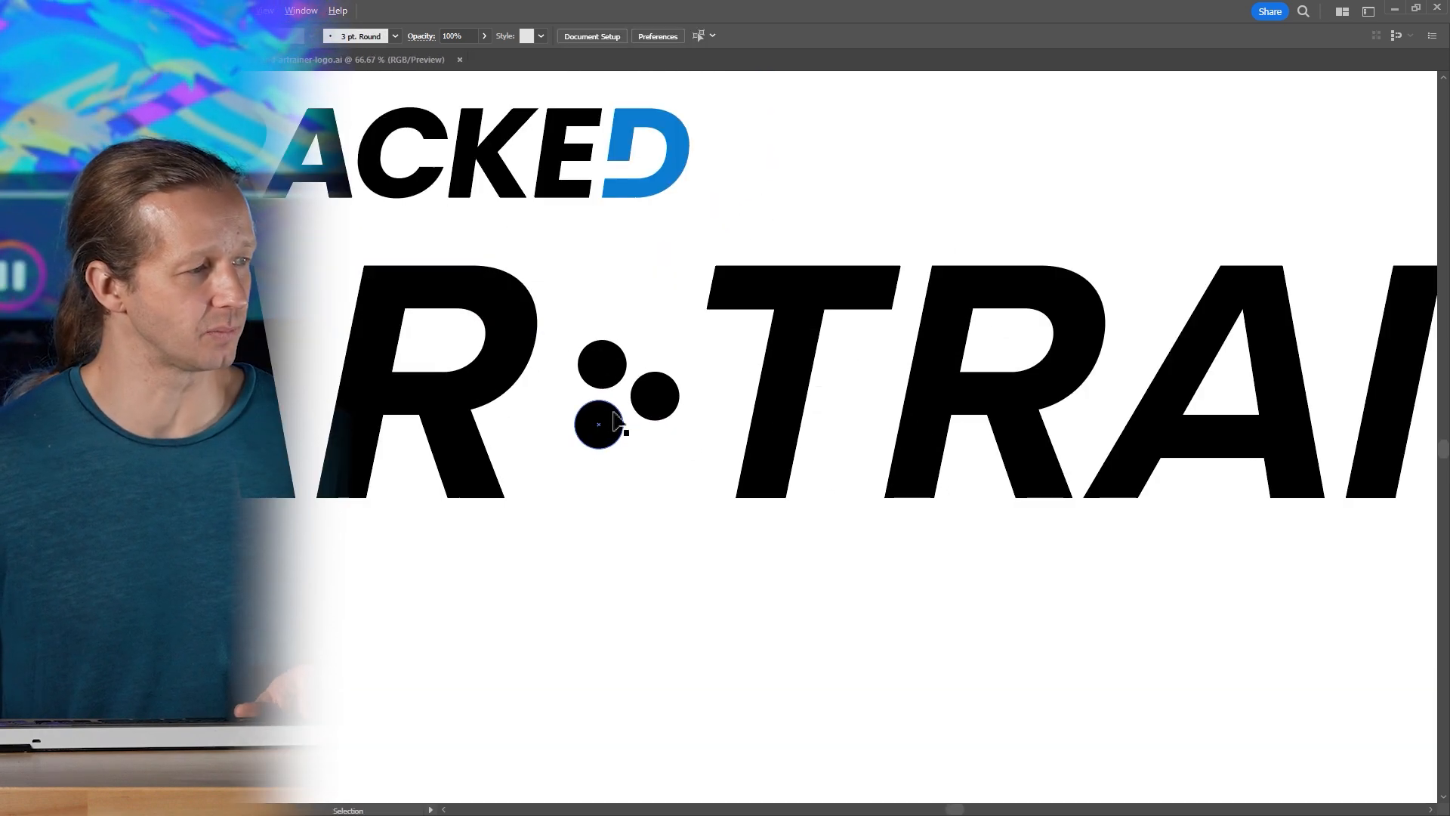
Check the lower dot between AR and TRAINER, then select the RACKED wordmark.
{"action": "left_click", "coordinate": [599, 425]}
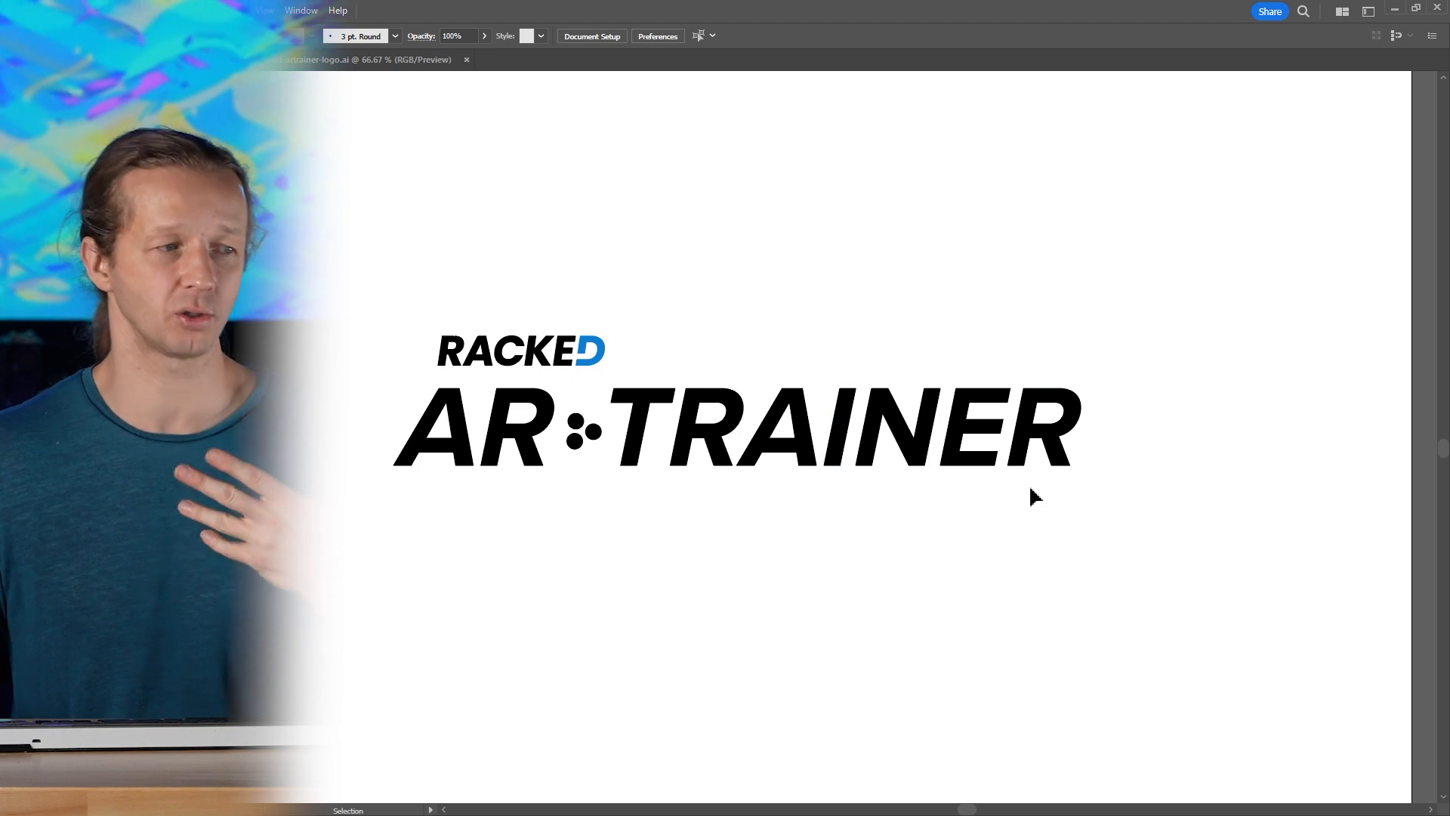
{"action": "left_click", "coordinate": [518, 350]}
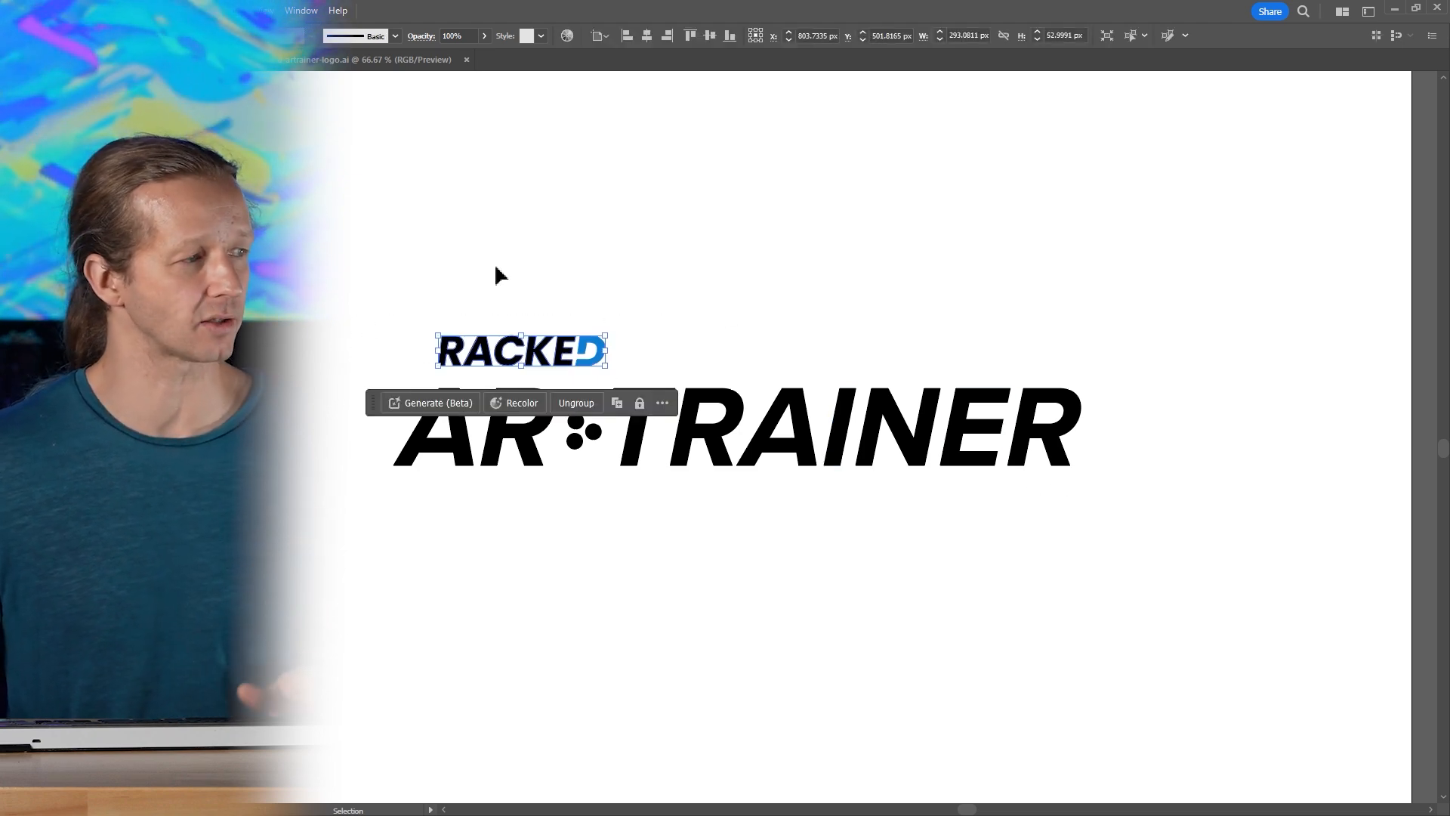